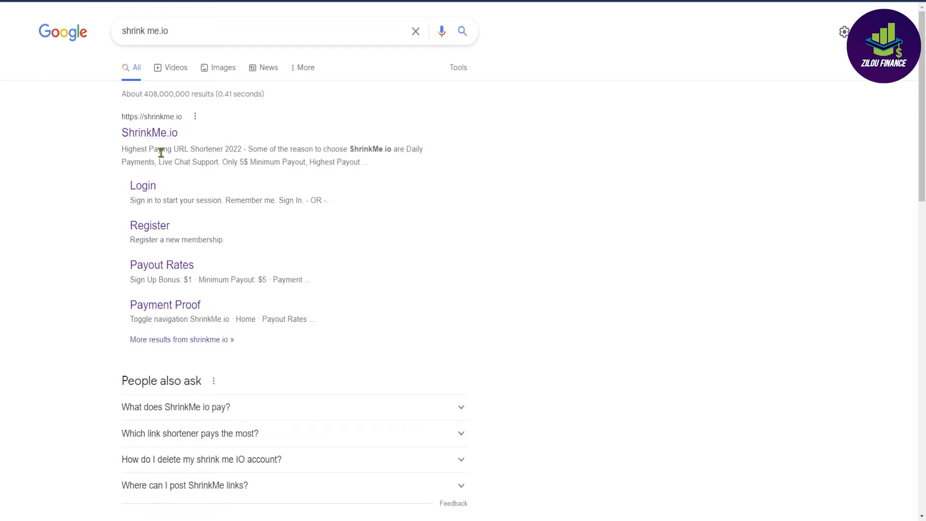
pyautogui.moveTo(102, 170)
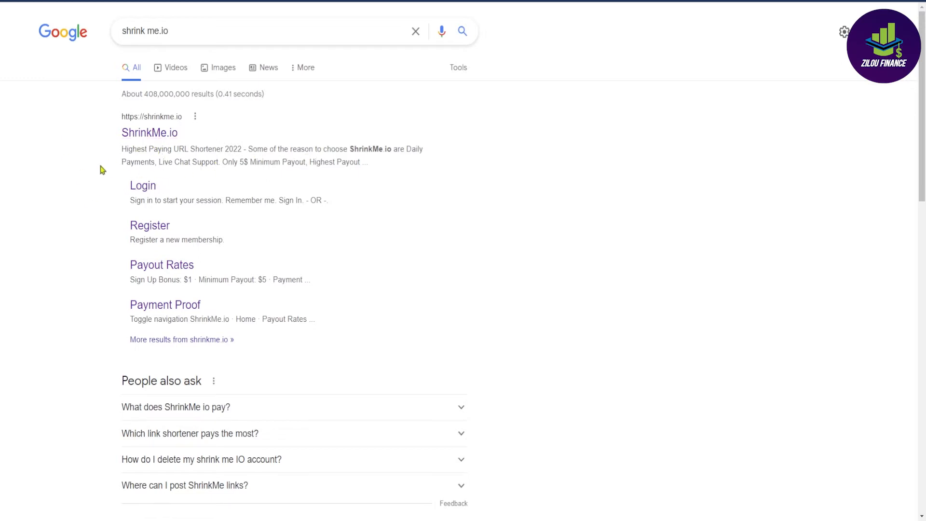
# Open the ShrinkMe.io homepage from the Google results for 'shrink me.io'
pyautogui.click(149, 132)
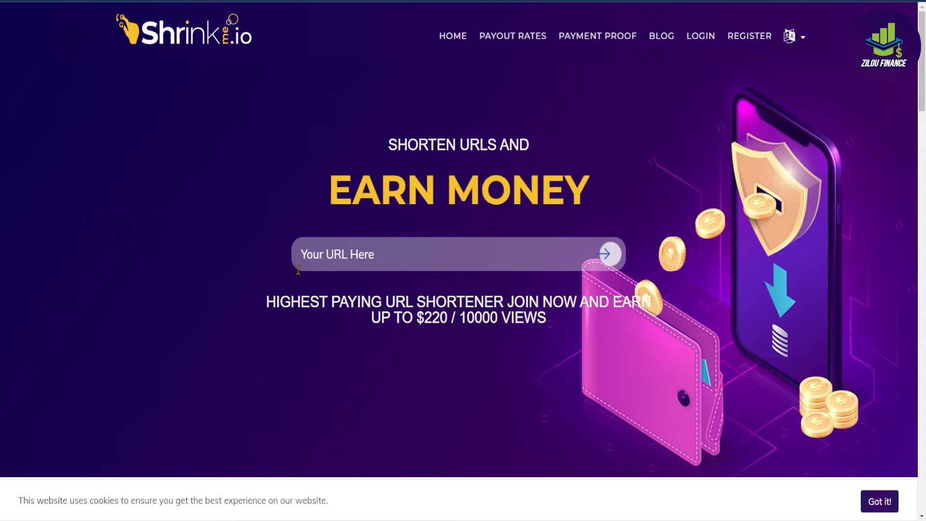
pyautogui.moveTo(278, 232)
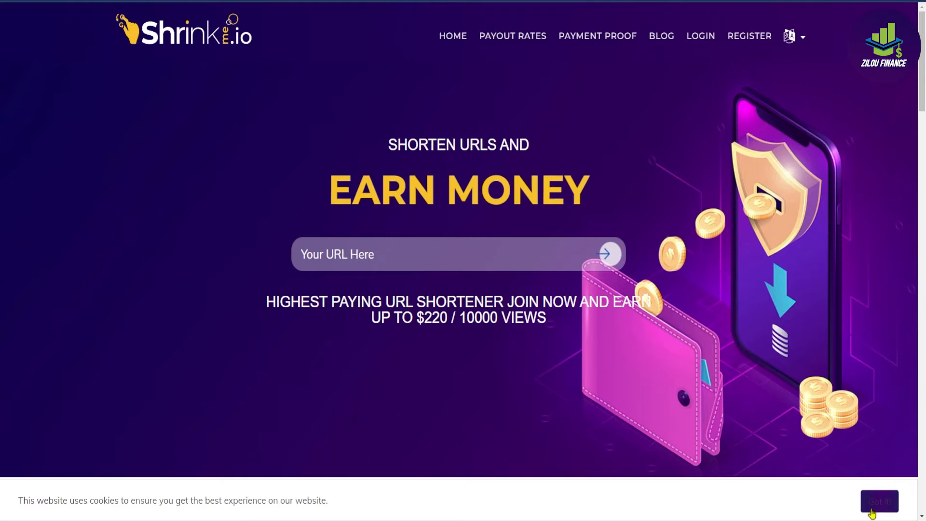
# Open PAYMENT PROOF and scroll through the recent payouts table, highlighting a payout date
pyautogui.click(879, 501)
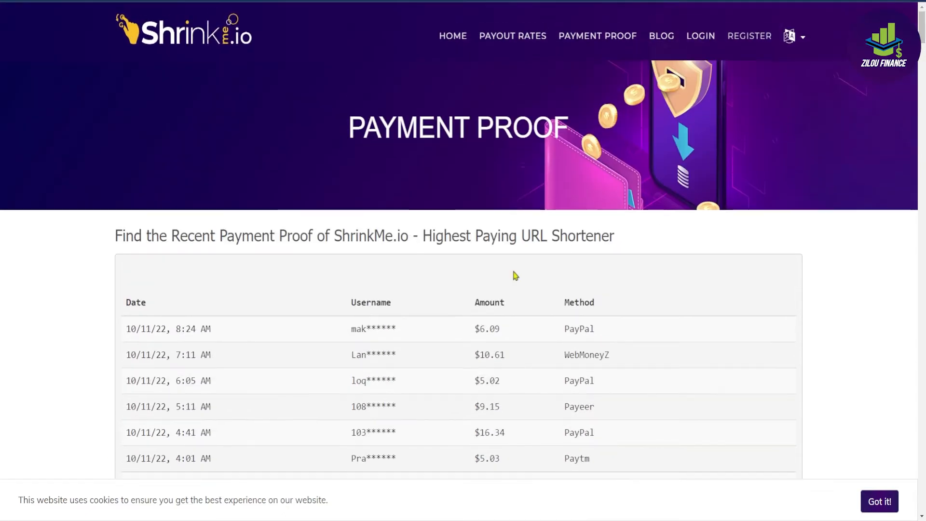
pyautogui.moveTo(512, 341)
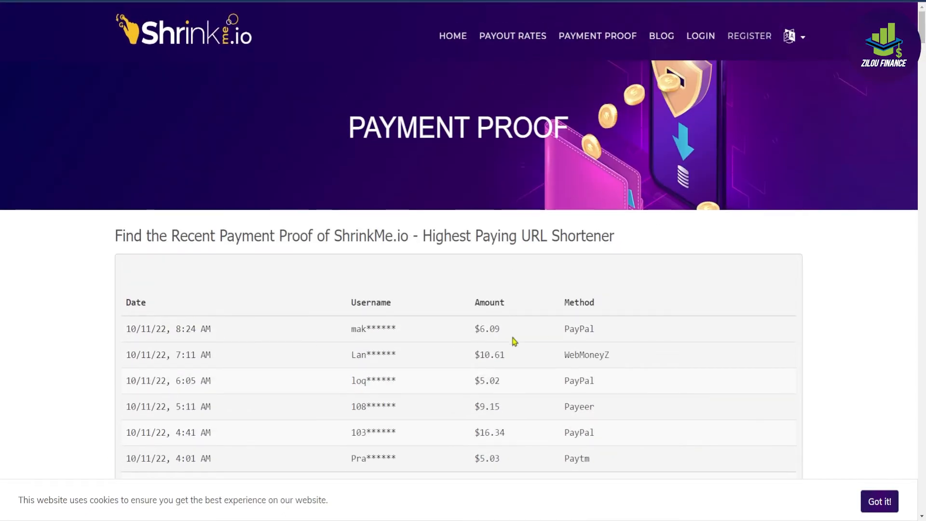
pyautogui.scroll(-3)
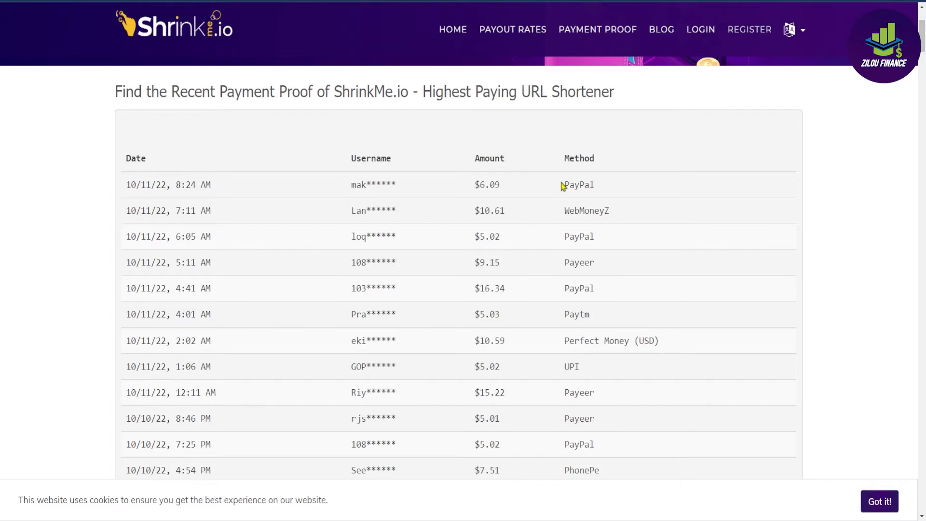
pyautogui.moveTo(550, 194)
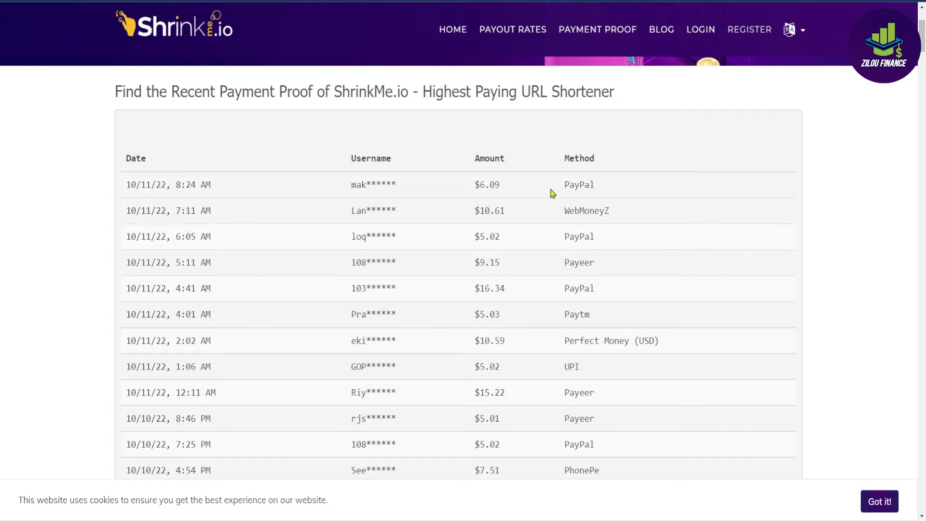
pyautogui.scroll(-3)
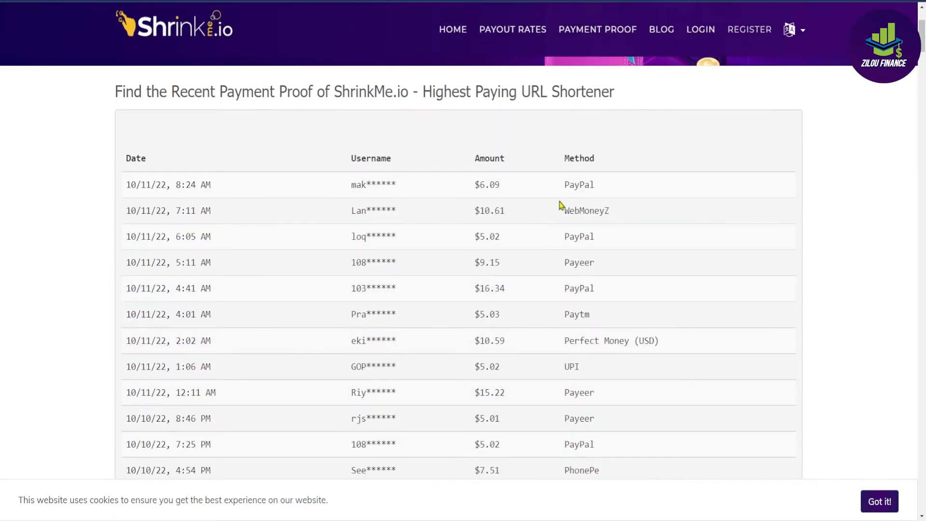
pyautogui.doubleClick(141, 185)
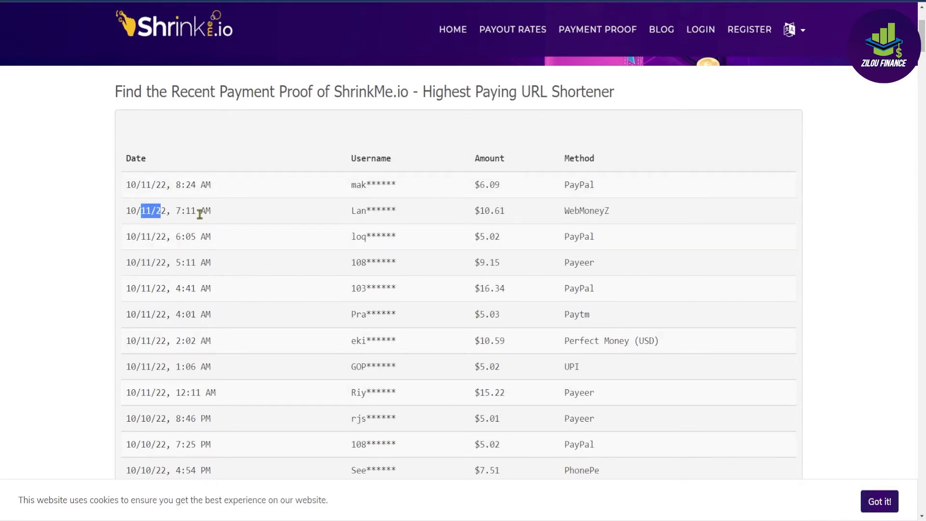
pyautogui.moveTo(563, 189)
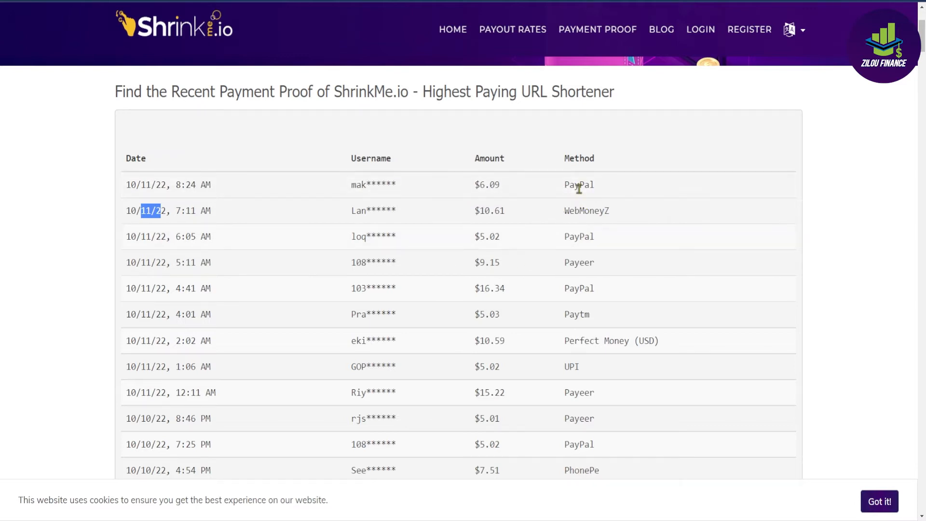
pyautogui.moveTo(610, 398)
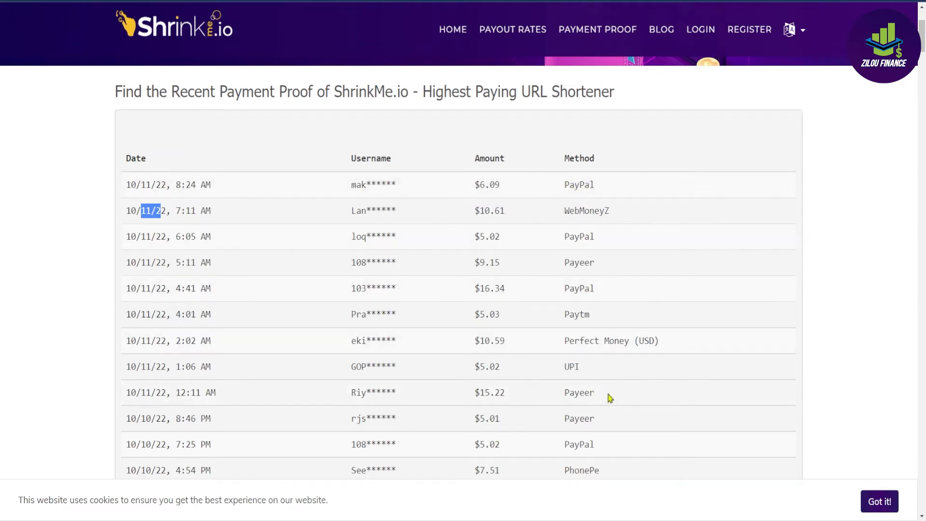
pyautogui.scroll(-3)
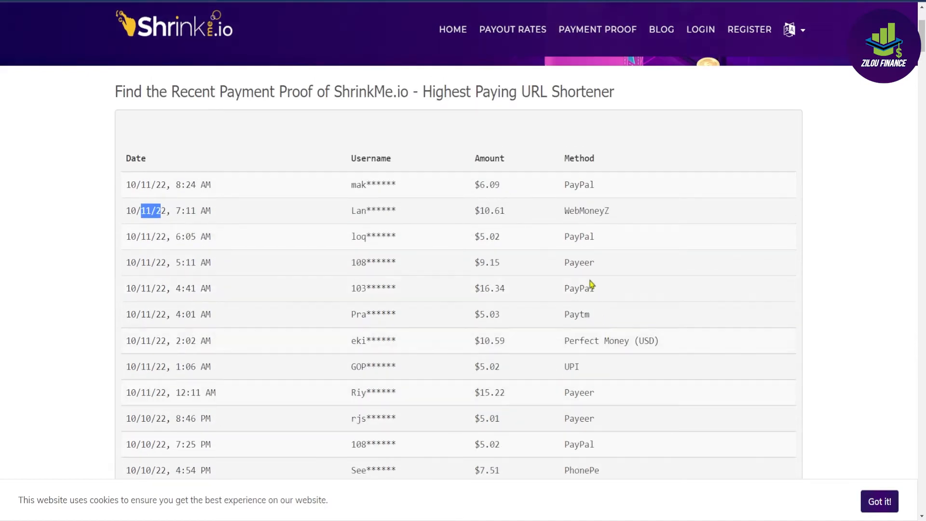
pyautogui.scroll(-3)
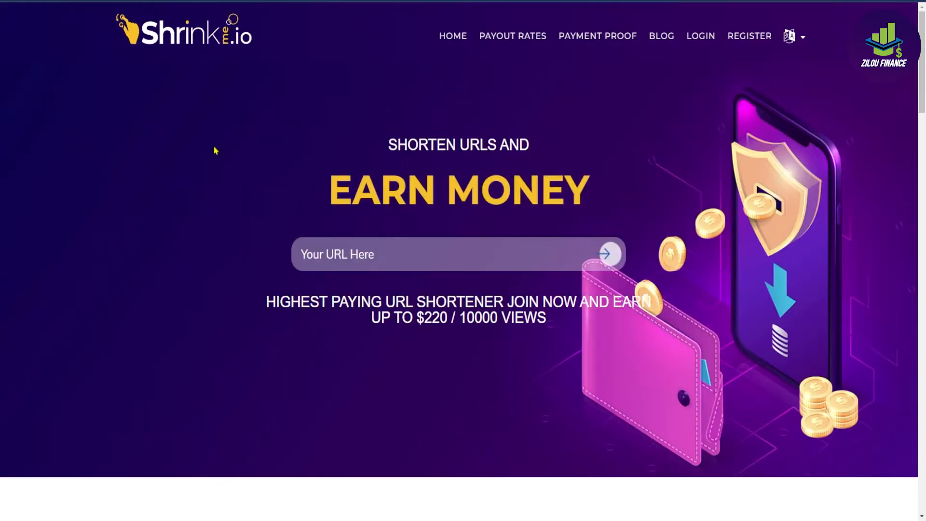
pyautogui.moveTo(142, 8)
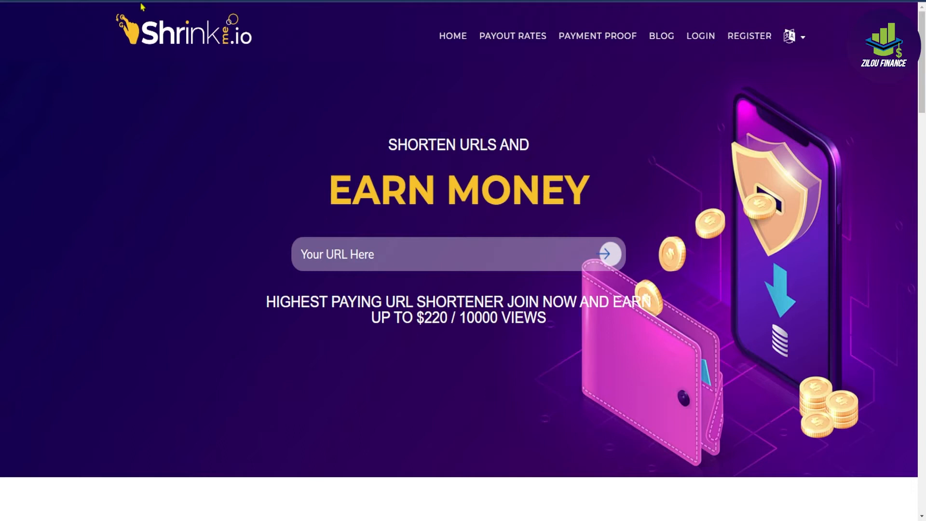
pyautogui.moveTo(366, 254)
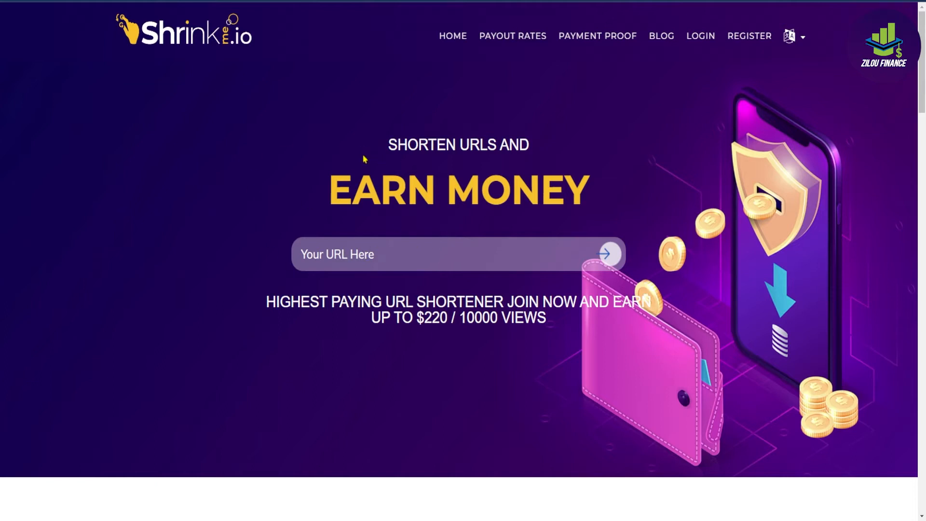
pyautogui.moveTo(266, 19)
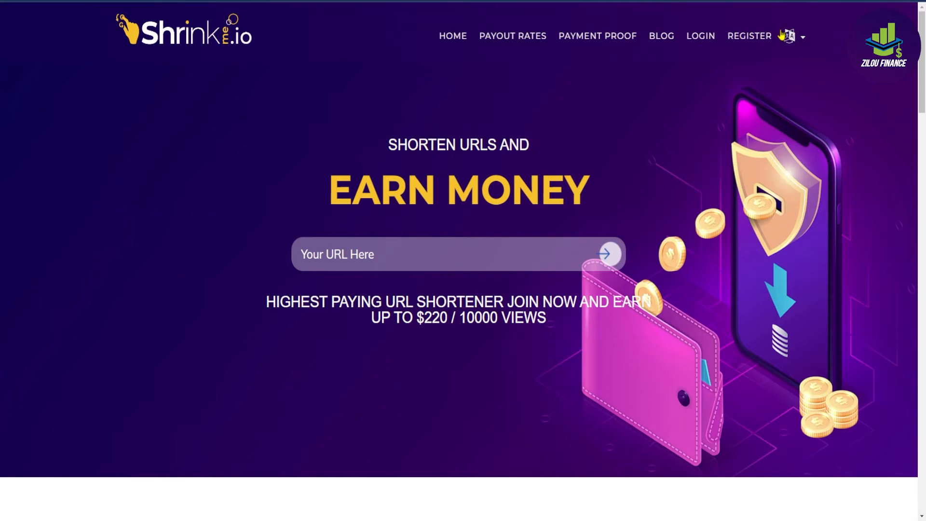
pyautogui.moveTo(760, 53)
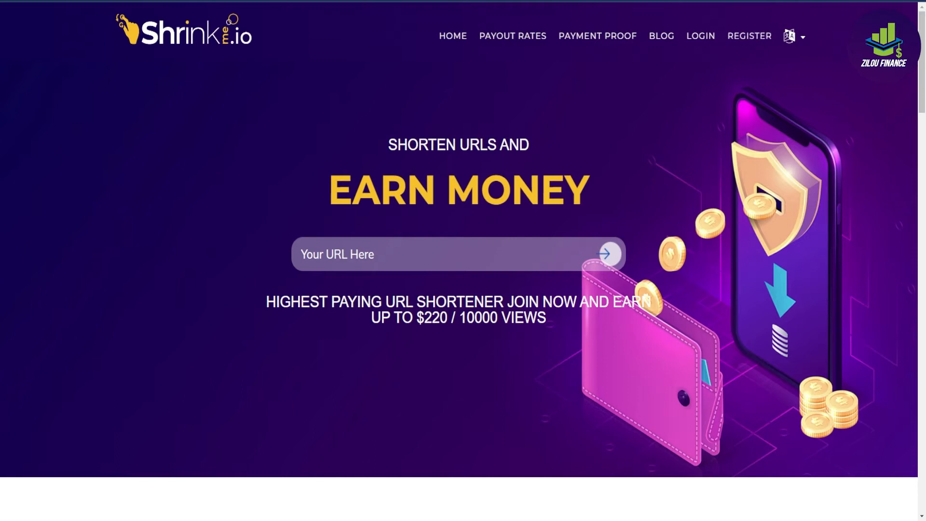
# Open the REGISTER form with empty username, email and password fields
pyautogui.click(749, 36)
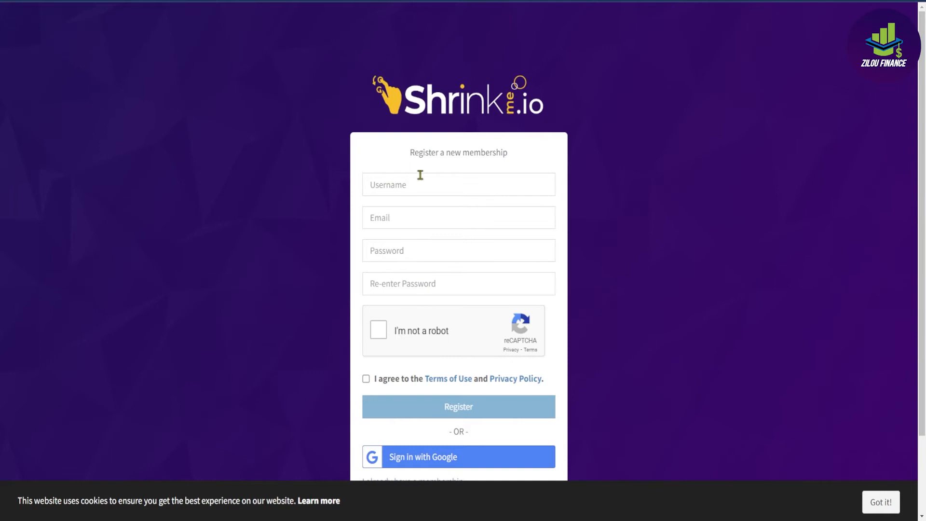
# Scroll the dashboard and open the Withdraw page showing the $1.00 available balance
pyautogui.scroll(-3)
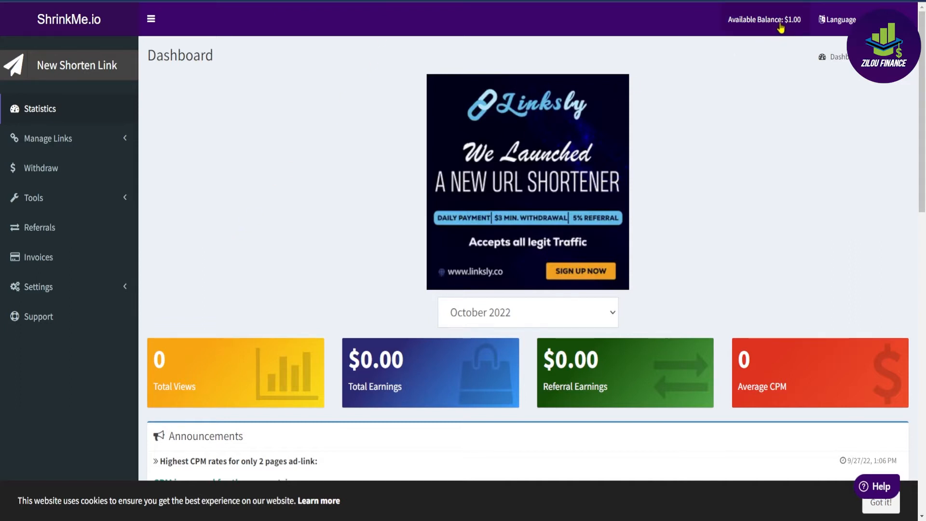
pyautogui.scroll(-3)
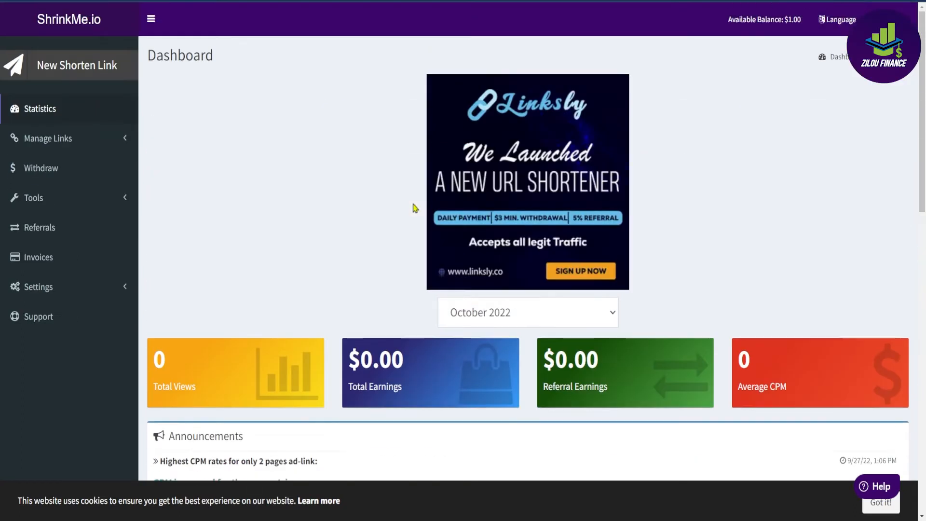
pyautogui.scroll(-3)
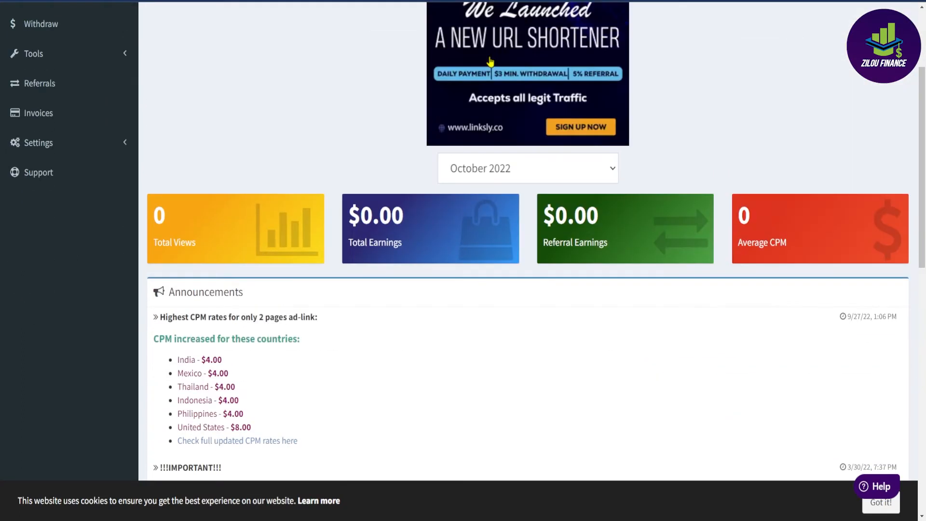
pyautogui.click(40, 24)
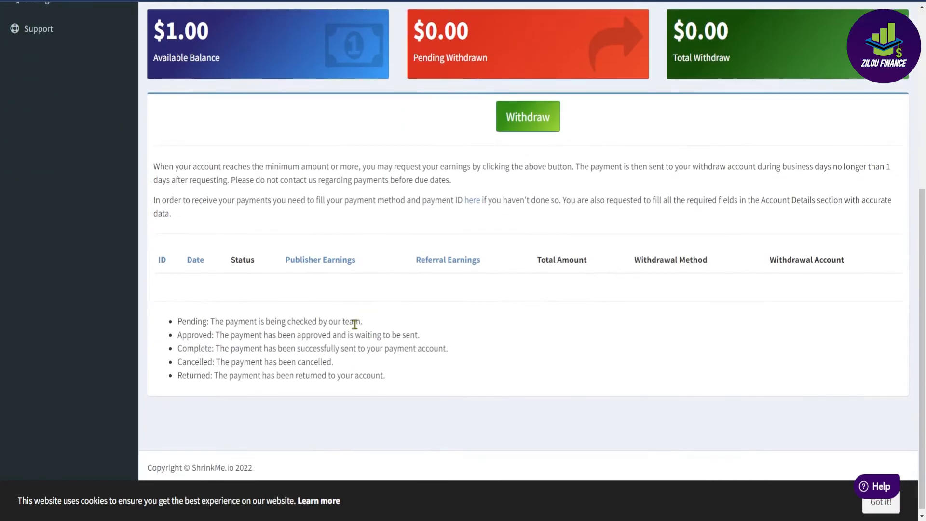
pyautogui.moveTo(197, 234)
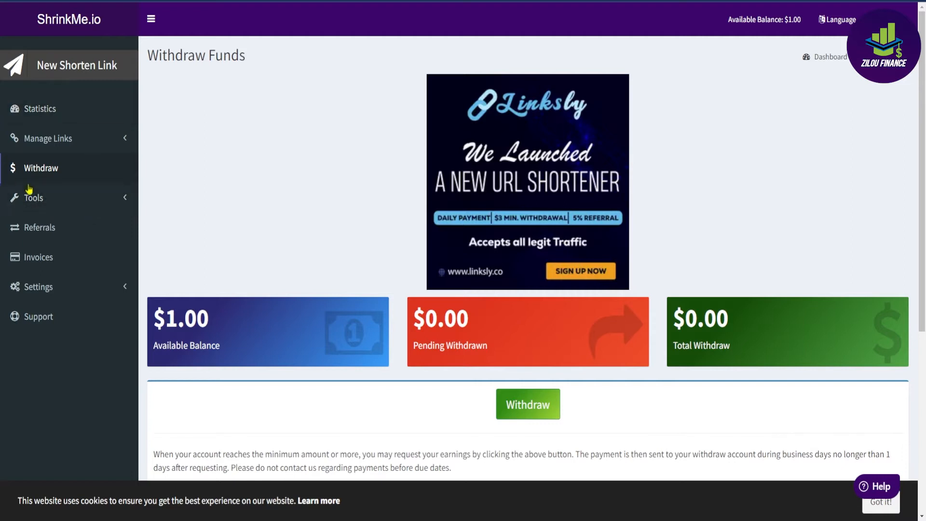
# Open the New Shorten Link form from the sidebar and scroll down it
pyautogui.click(77, 65)
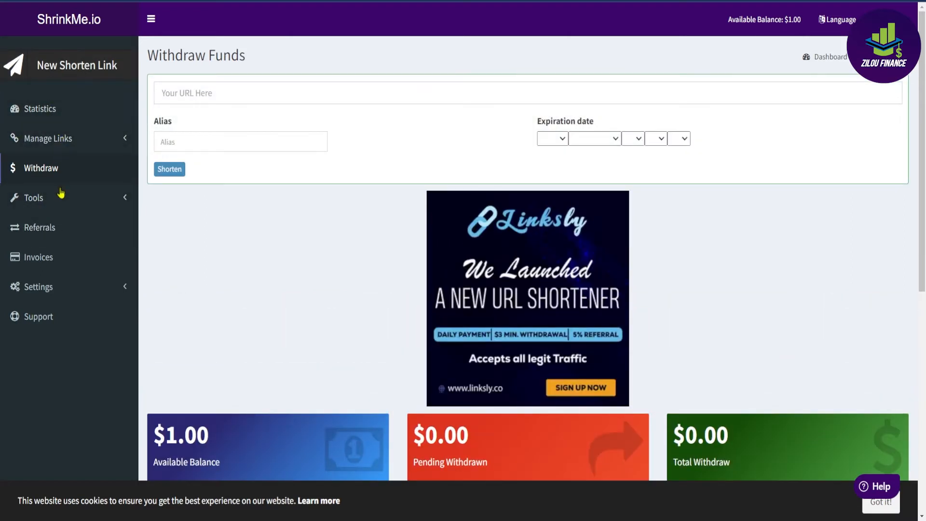
pyautogui.scroll(-3)
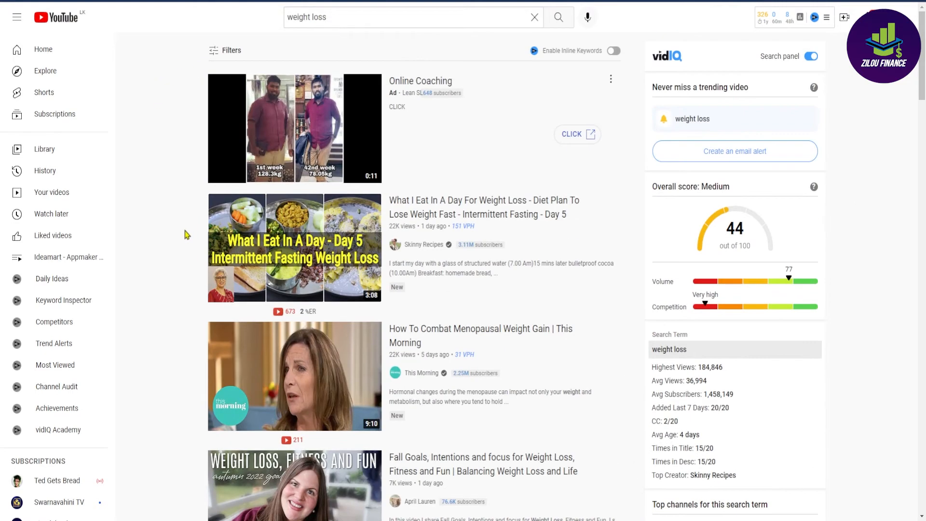
pyautogui.moveTo(255, 68)
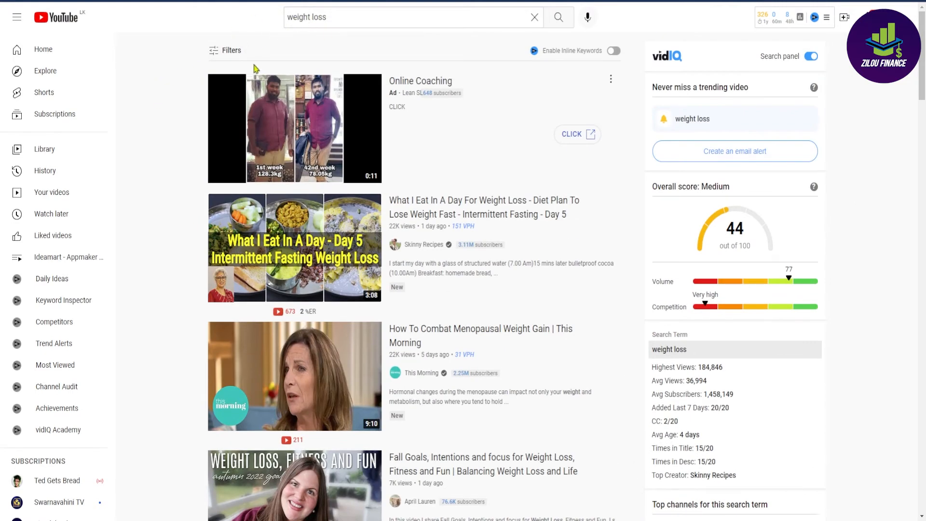
# Open 'The BEST NUT for Fat Loss and Insulin Resistance' and bring up its Share options
pyautogui.scroll(-3)
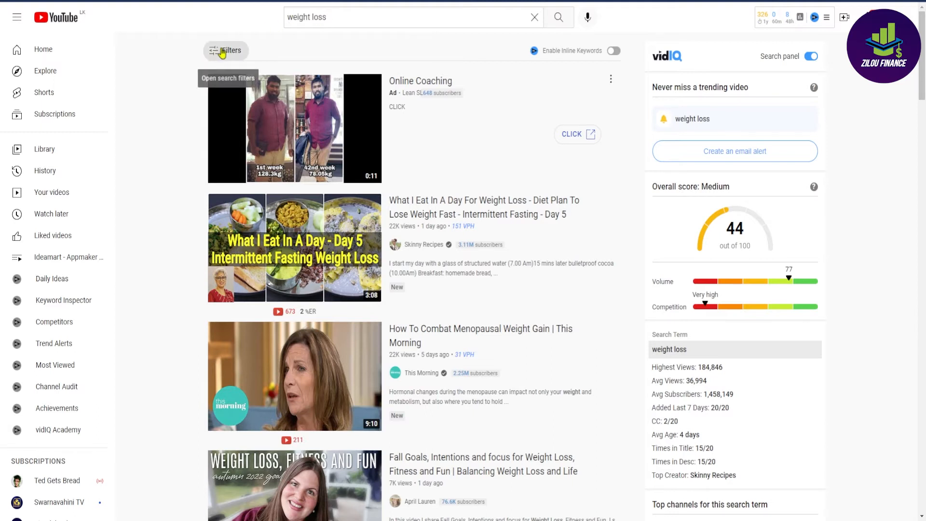
pyautogui.click(226, 50)
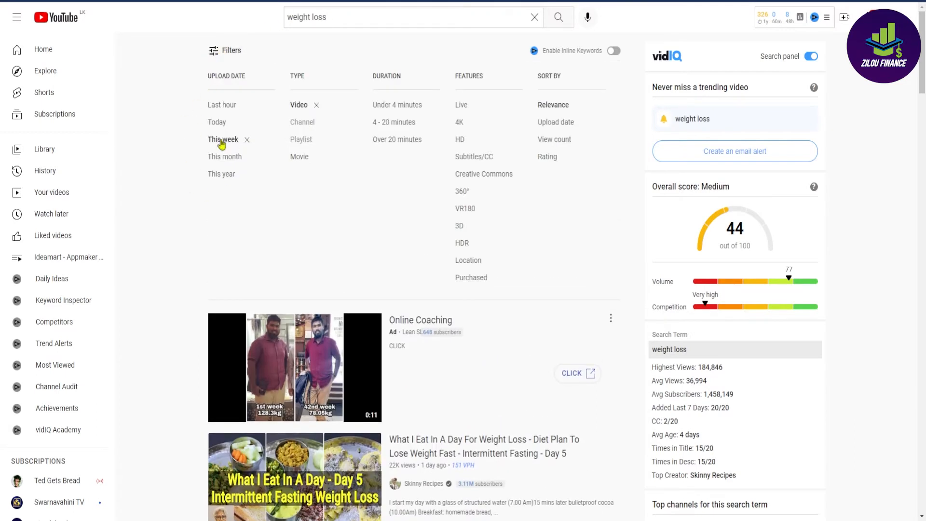
pyautogui.moveTo(173, 153)
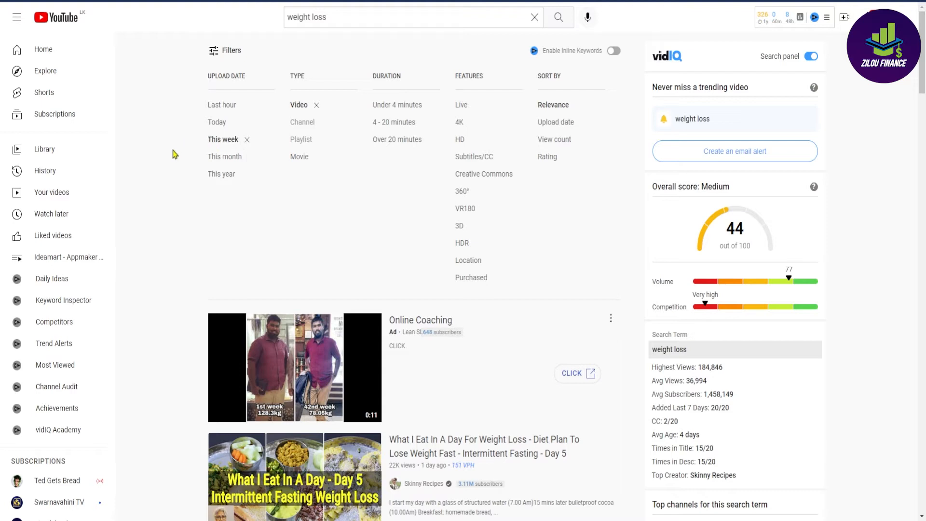
pyautogui.scroll(-3)
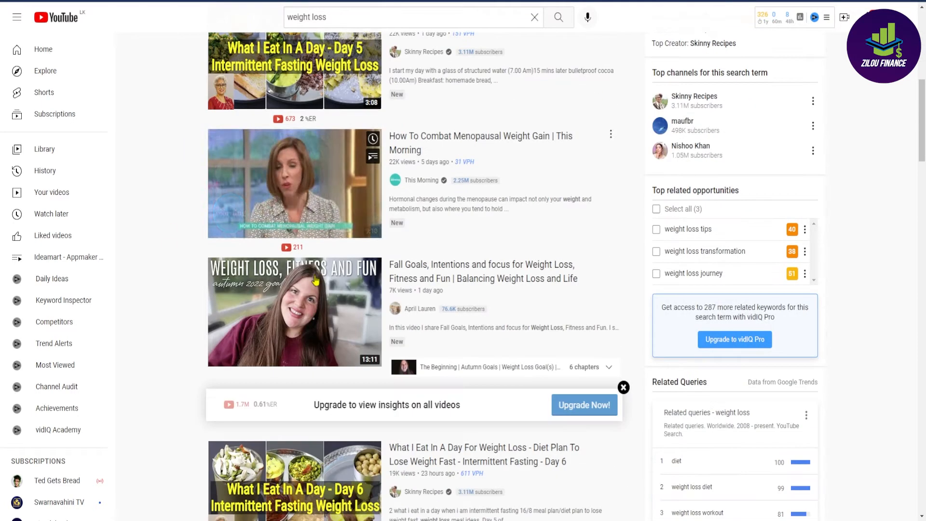
pyautogui.scroll(-3)
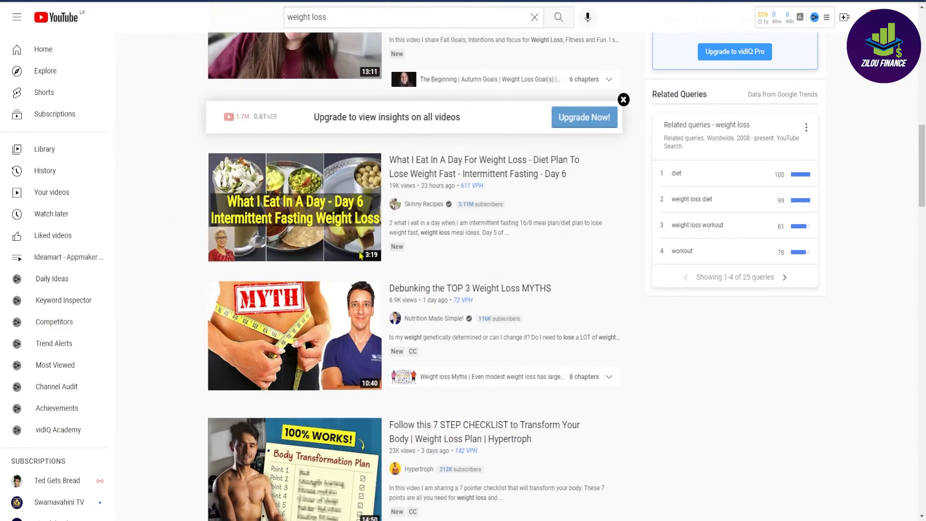
pyautogui.scroll(-3)
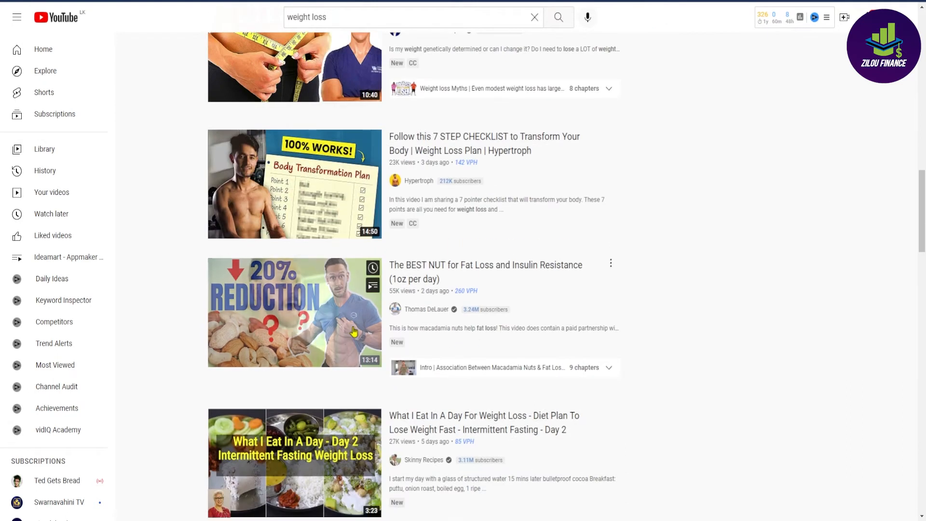
pyautogui.scroll(-3)
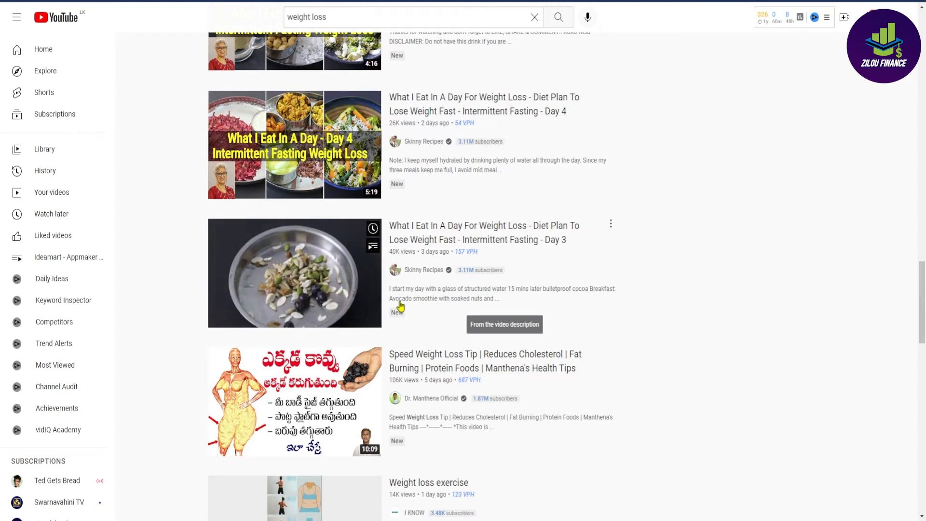
pyautogui.scroll(-3)
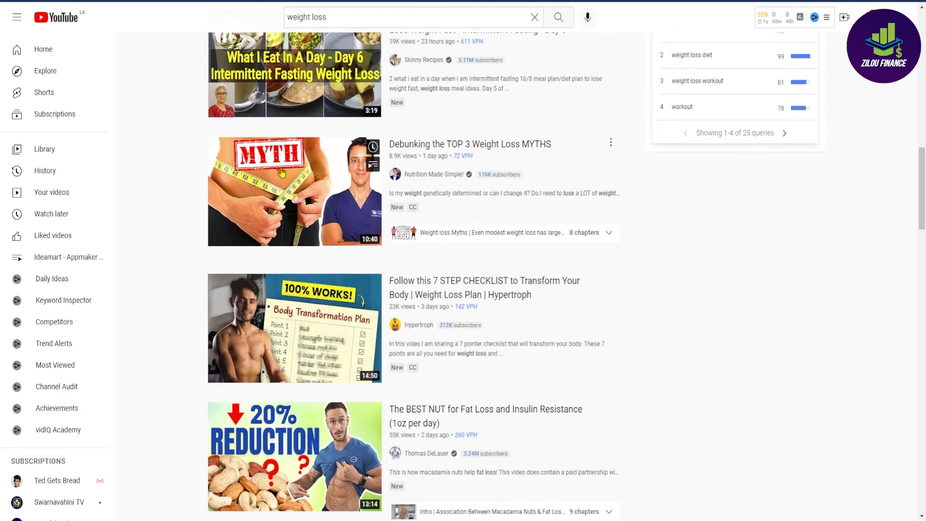
pyautogui.scroll(-3)
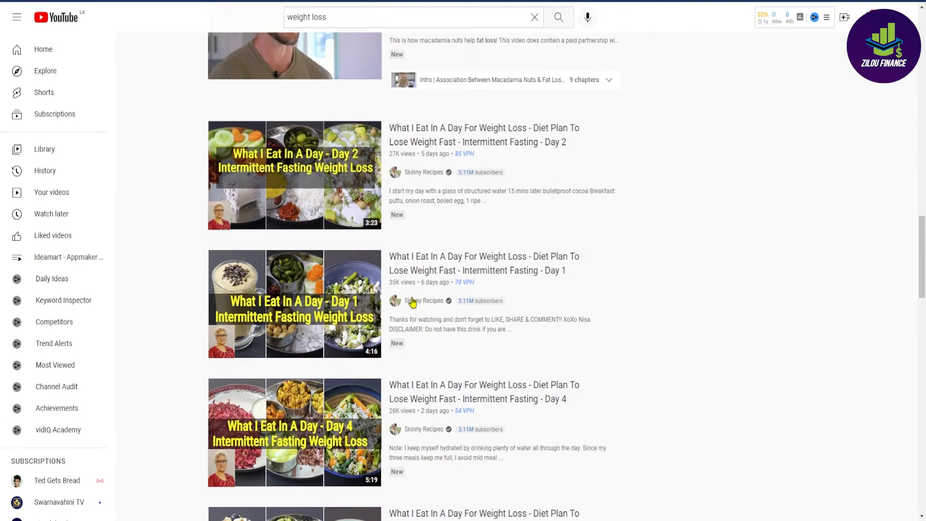
pyautogui.scroll(-3)
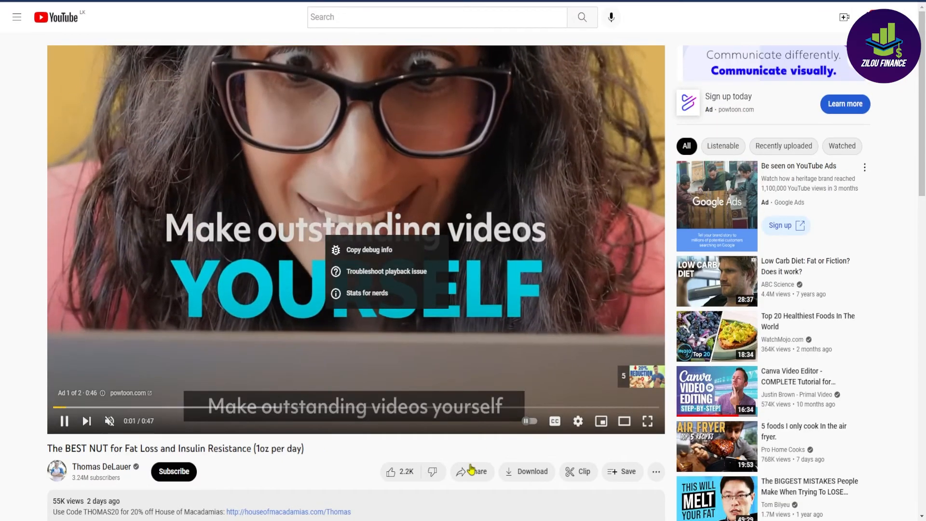
pyautogui.click(477, 471)
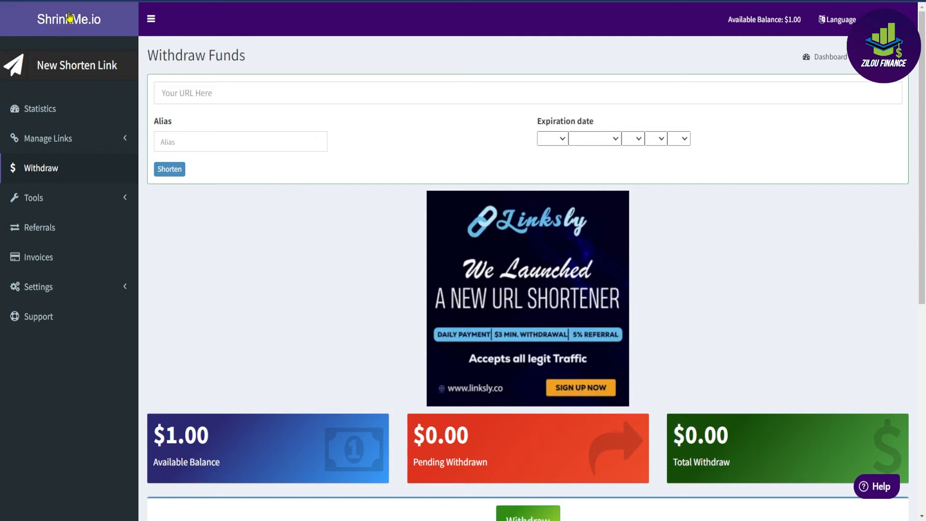
pyautogui.moveTo(144, 315)
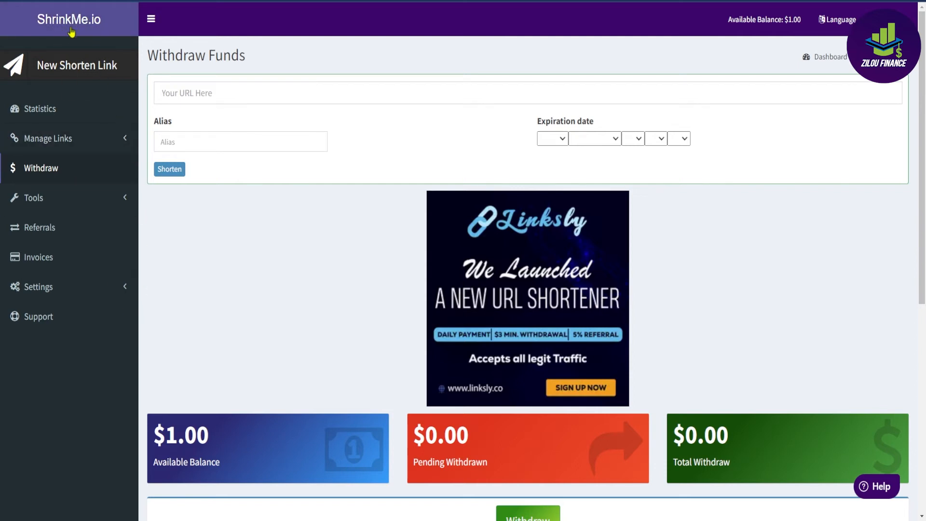
pyautogui.scroll(-3)
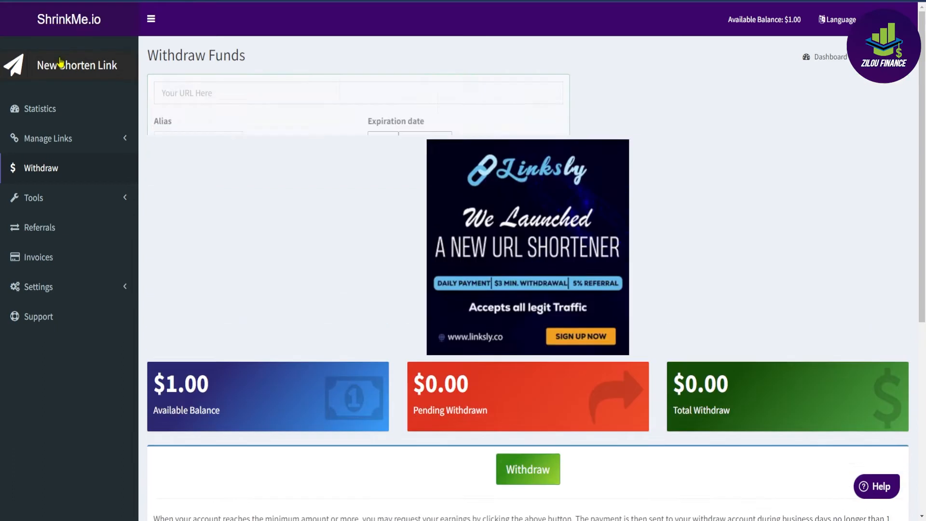
pyautogui.write('https://youtube/t0ZtuU-gQEc')
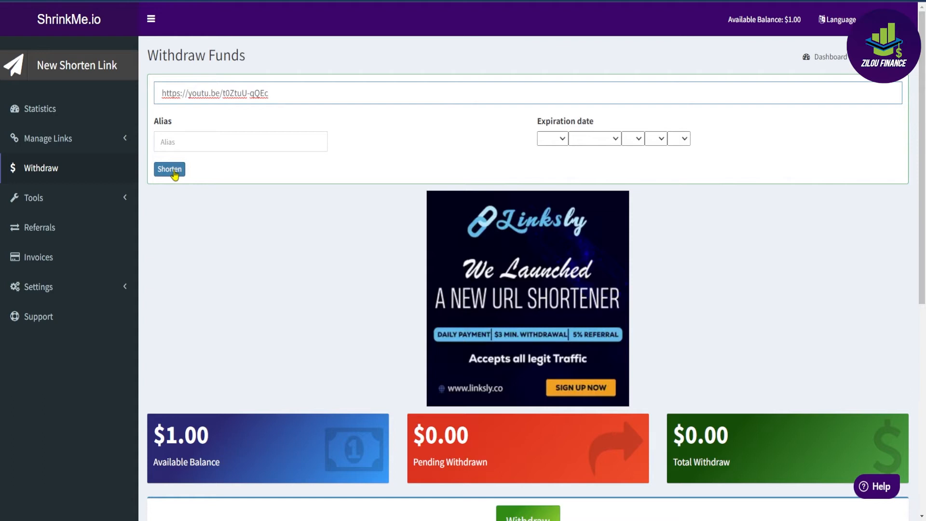
pyautogui.click(169, 170)
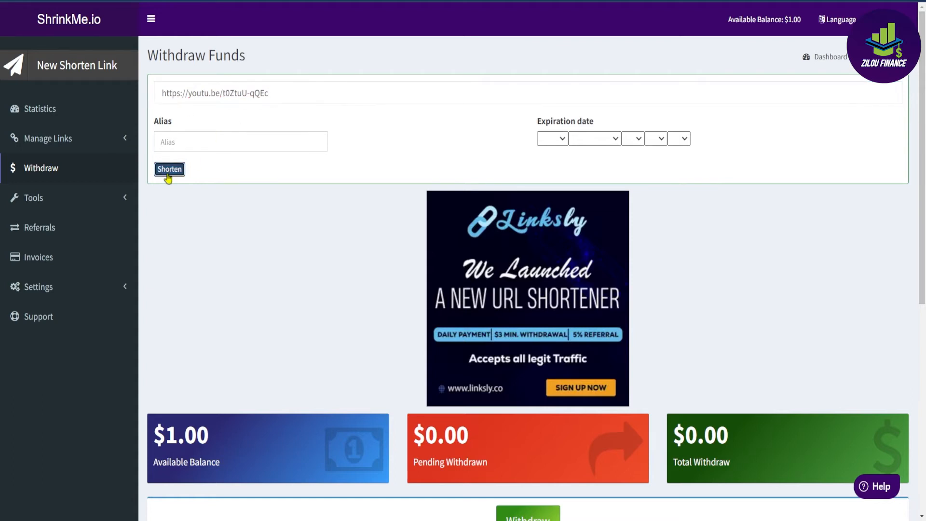
pyautogui.click(168, 169)
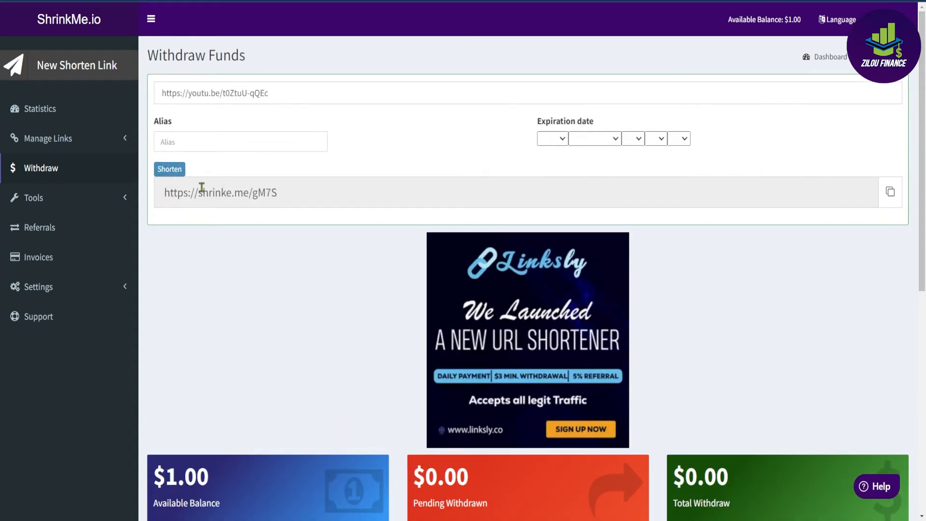
pyautogui.moveTo(350, 159)
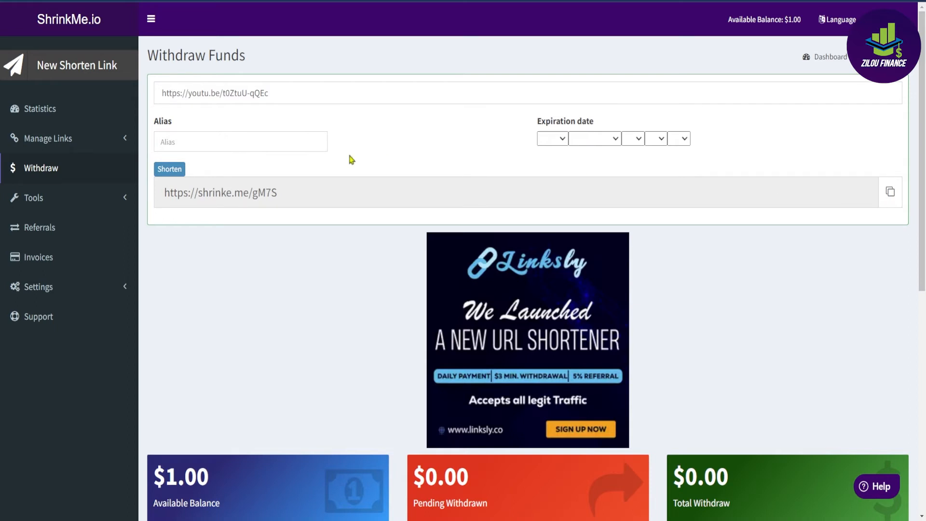
pyautogui.moveTo(215, 168)
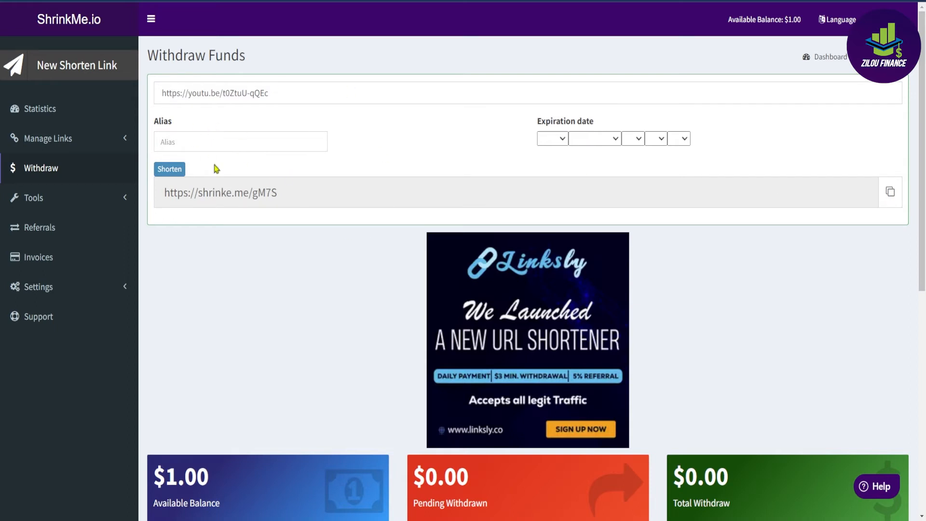
pyautogui.click(890, 191)
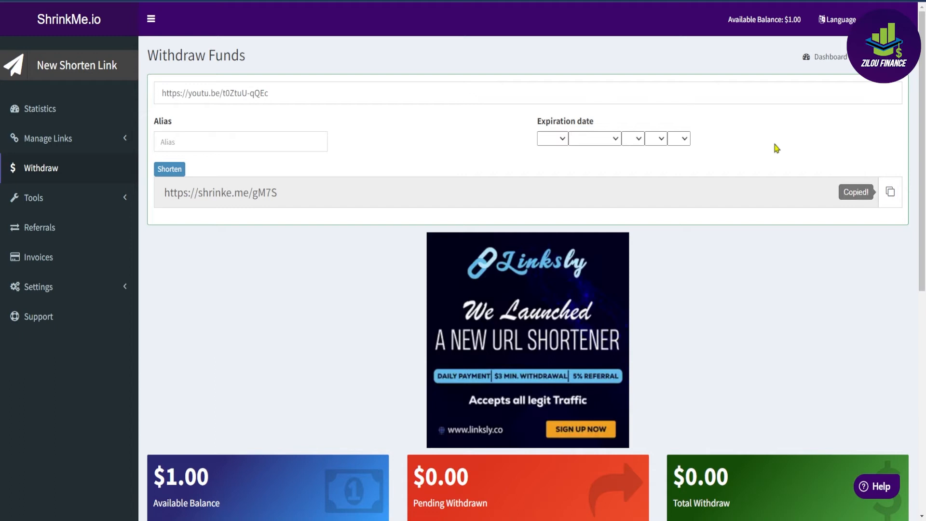
pyautogui.moveTo(507, 58)
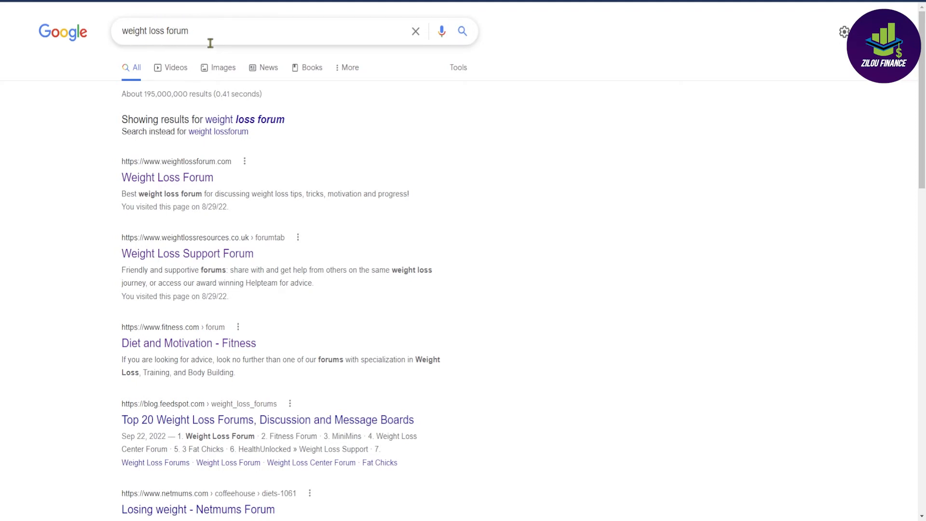
pyautogui.moveTo(261, 334)
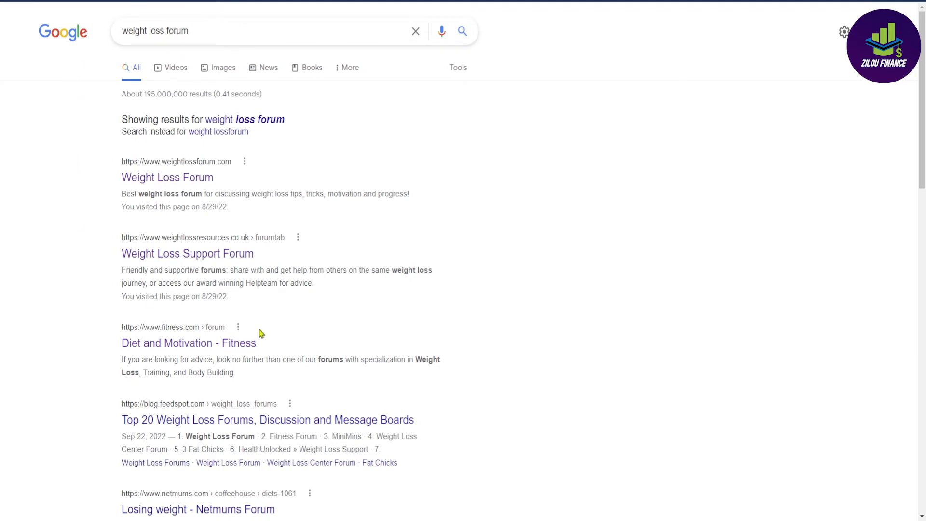
pyautogui.moveTo(298, 136)
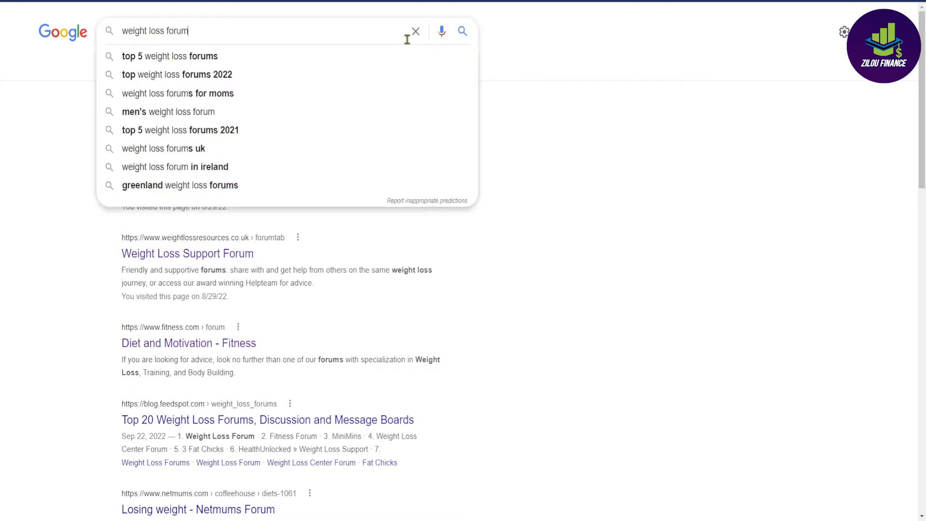
pyautogui.press('Enter')
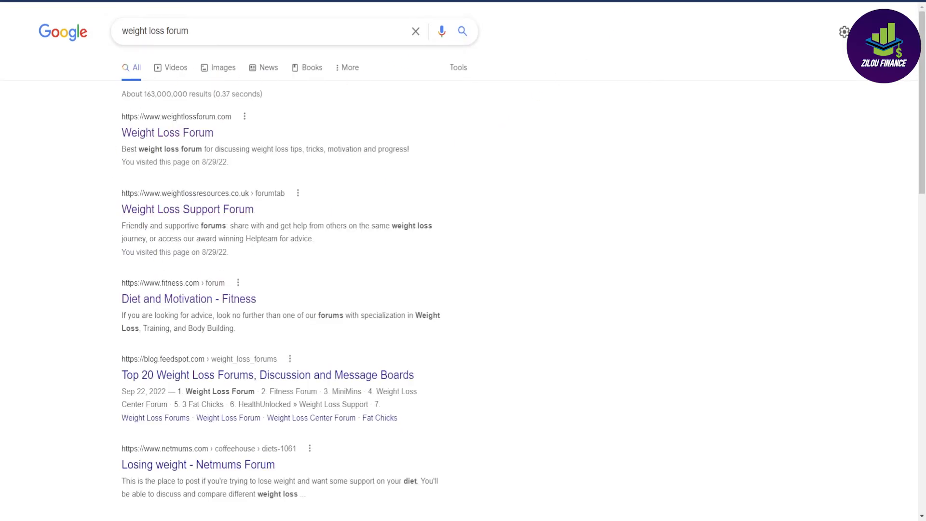
pyautogui.click(167, 133)
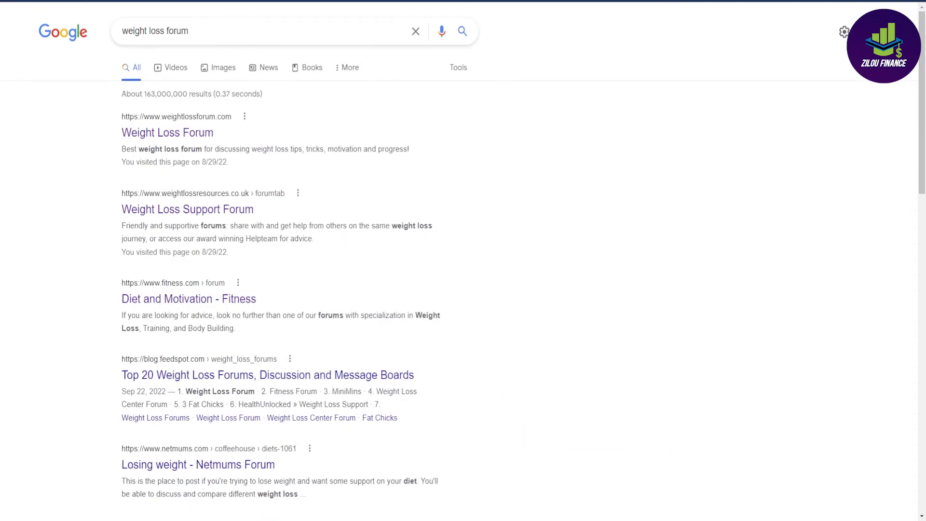
pyautogui.click(254, 30)
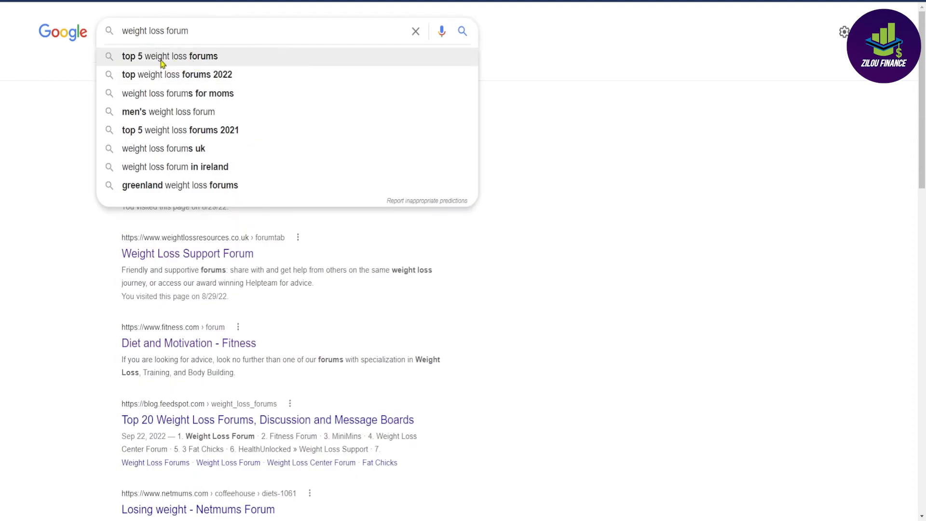
pyautogui.click(462, 31)
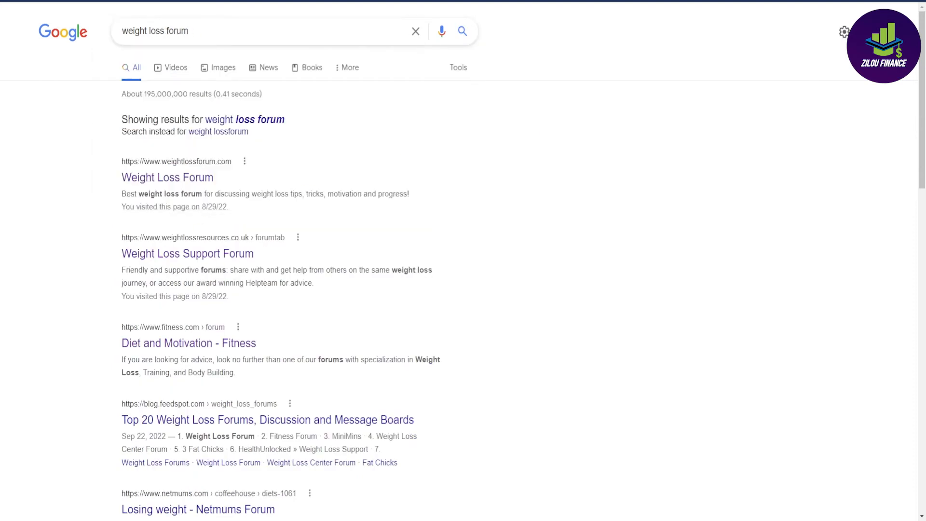
pyautogui.click(167, 177)
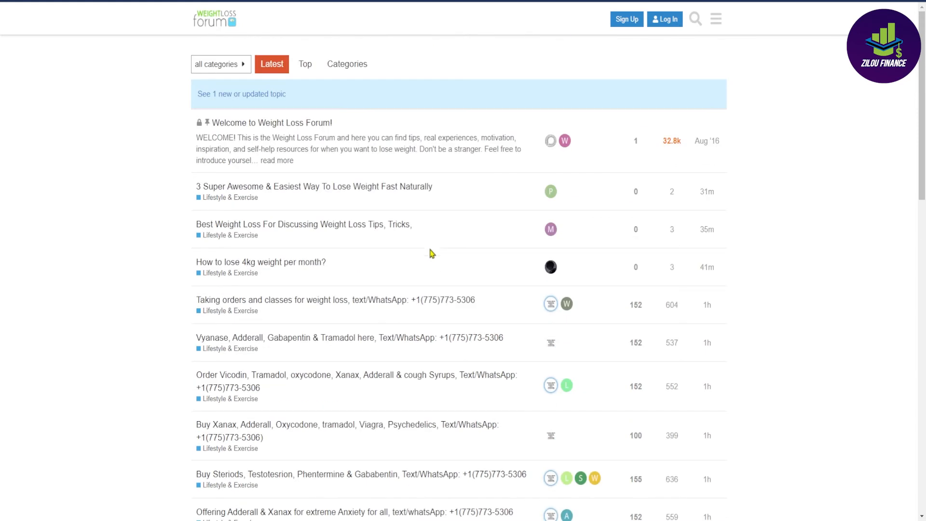
pyautogui.moveTo(389, 247)
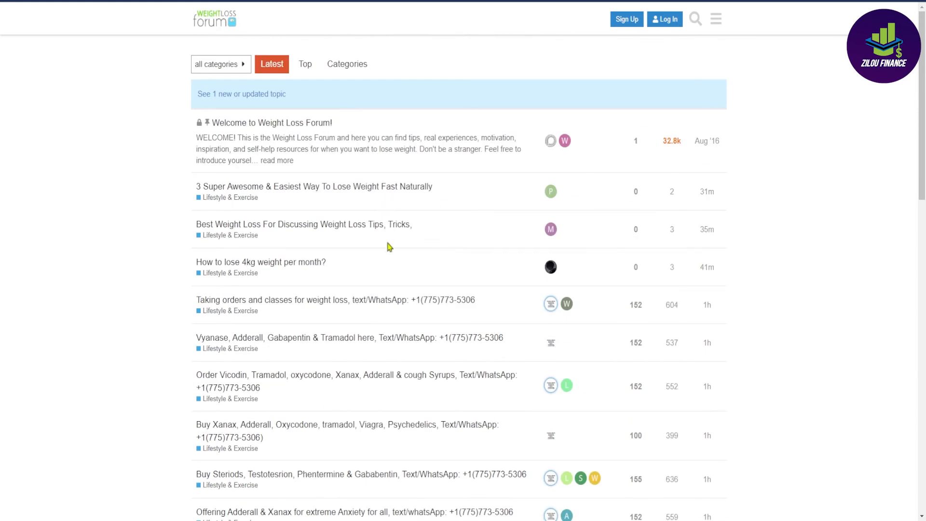
pyautogui.moveTo(539, 6)
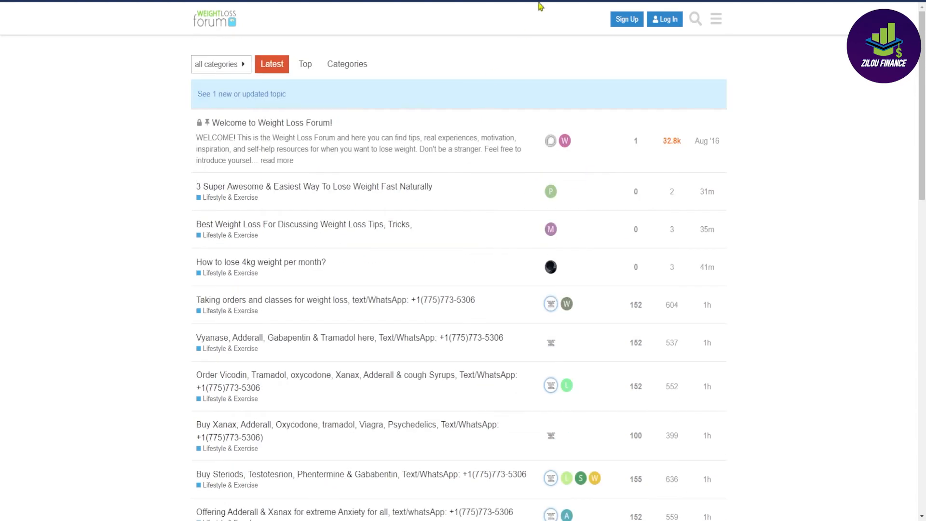
pyautogui.moveTo(626, 19)
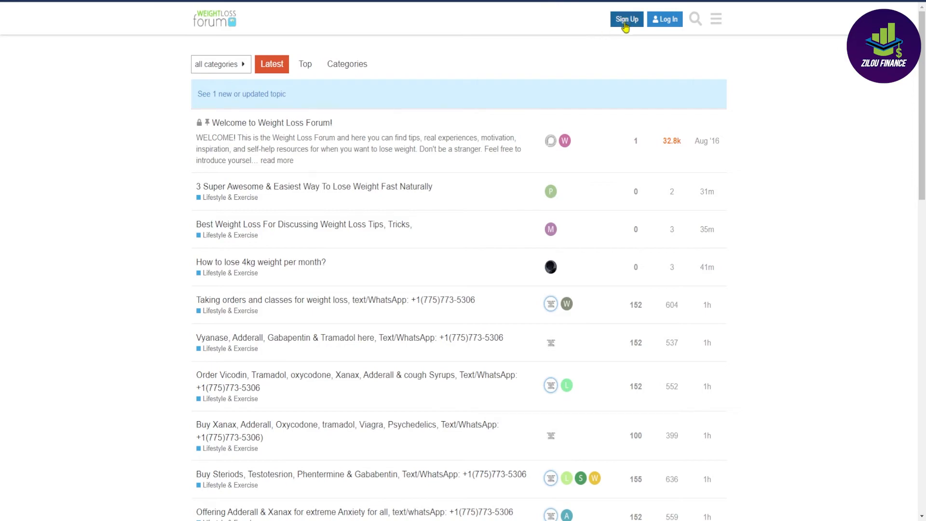
pyautogui.click(626, 18)
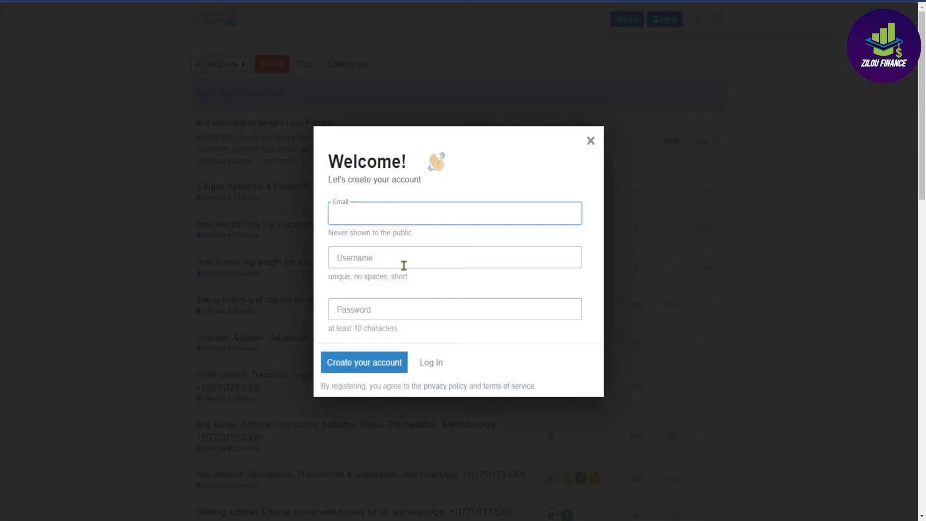
pyautogui.moveTo(445, 240)
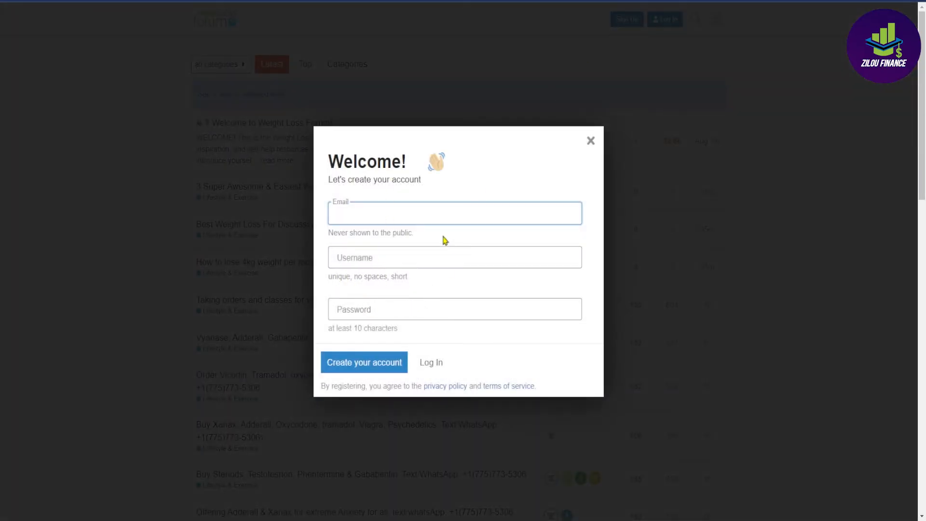
pyautogui.click(590, 141)
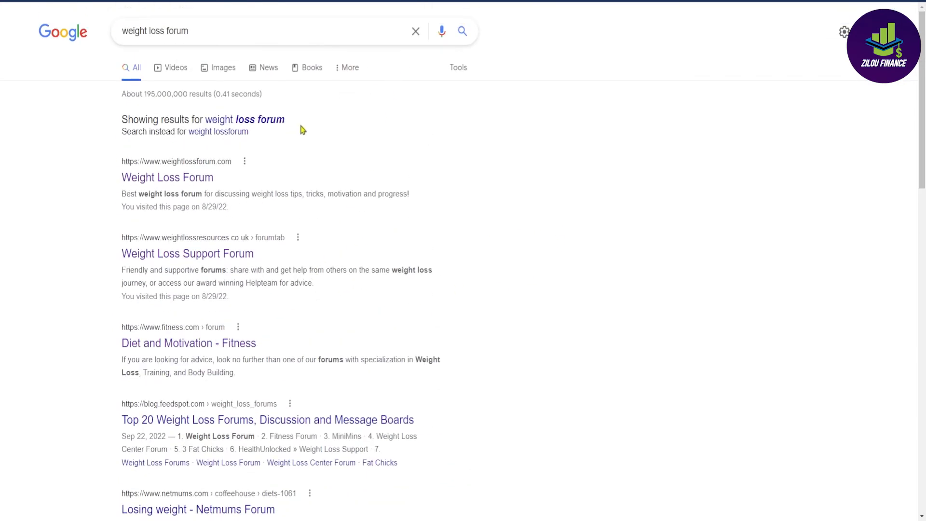
# Scroll through the Google 'weight loss forum' results listing forum sites
pyautogui.scroll(-3)
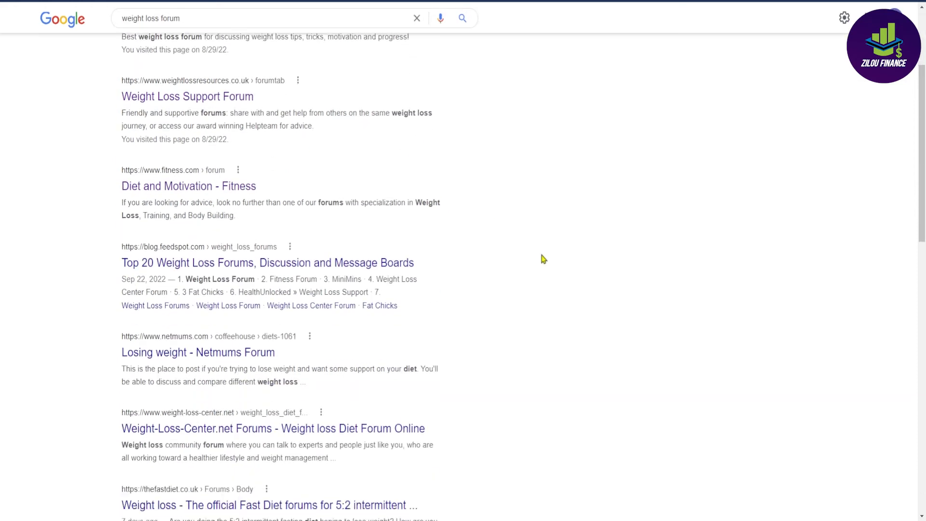
pyautogui.scroll(-3)
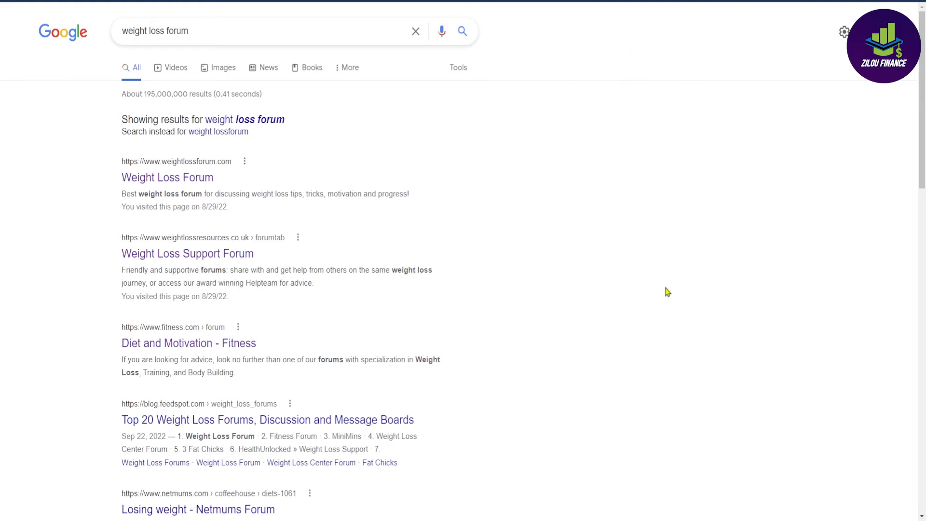
pyautogui.moveTo(658, 280)
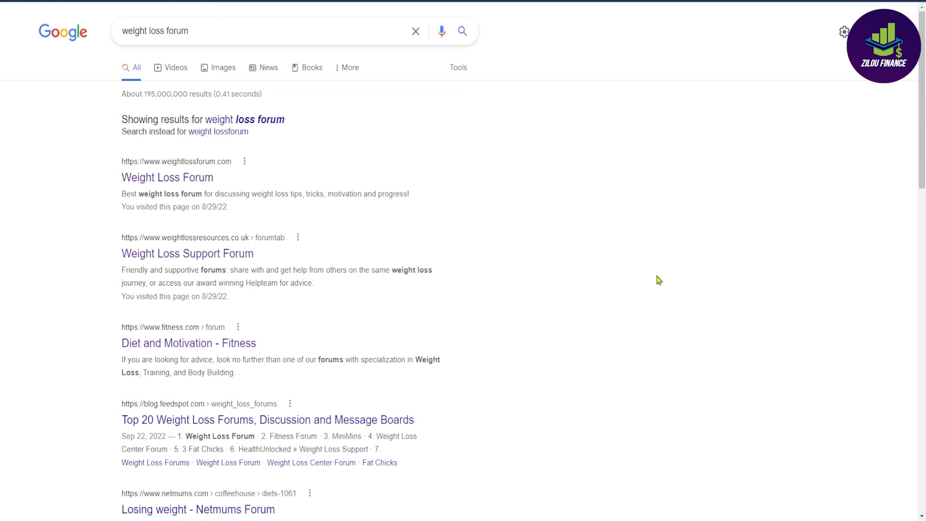
pyautogui.moveTo(655, 271)
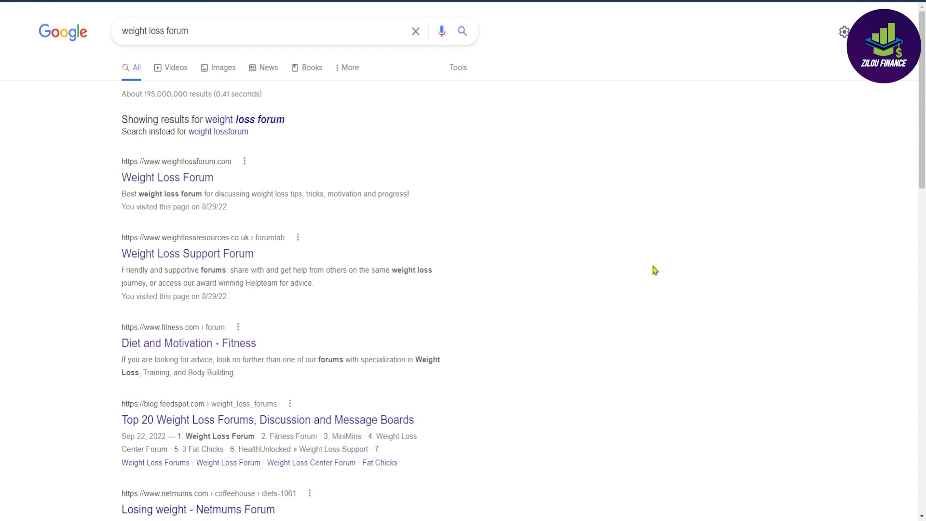
pyautogui.moveTo(665, 250)
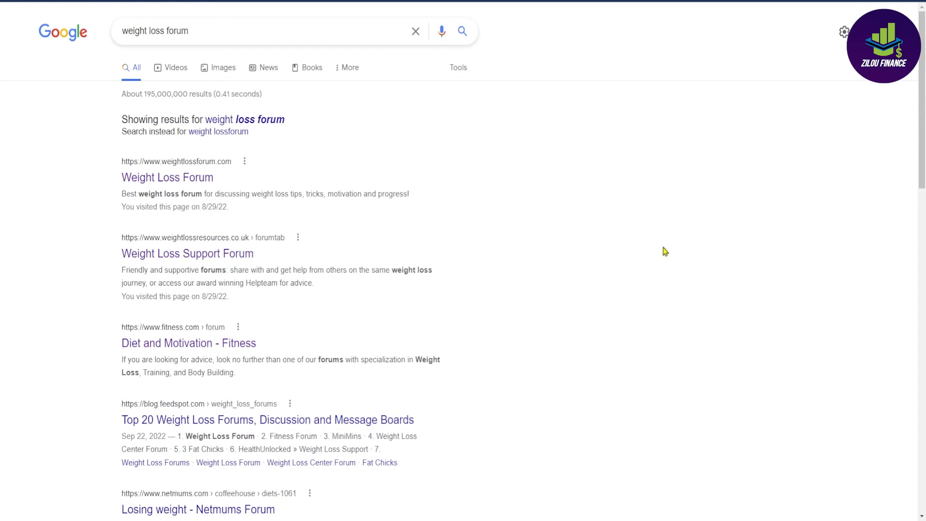
# Open the Weight Loss Forum site, then open and close its Sign Up form twice
pyautogui.click(168, 177)
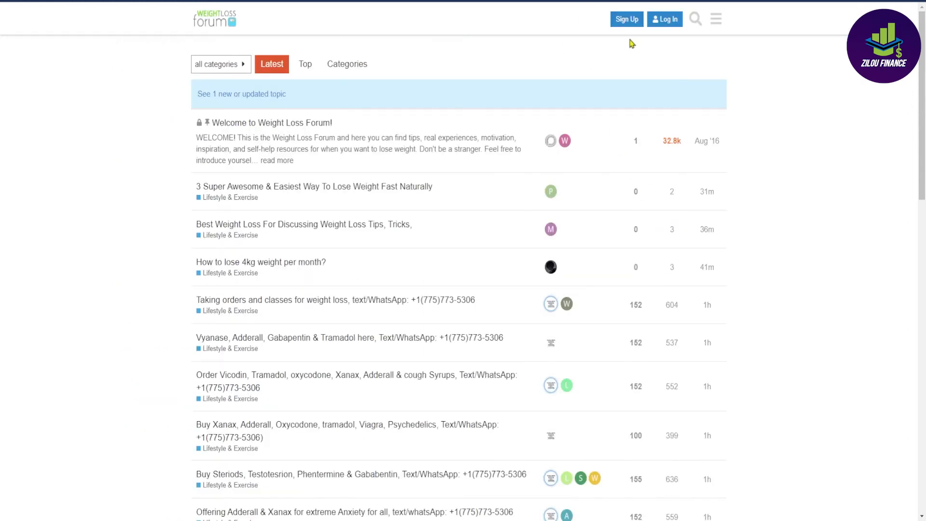
pyautogui.click(626, 19)
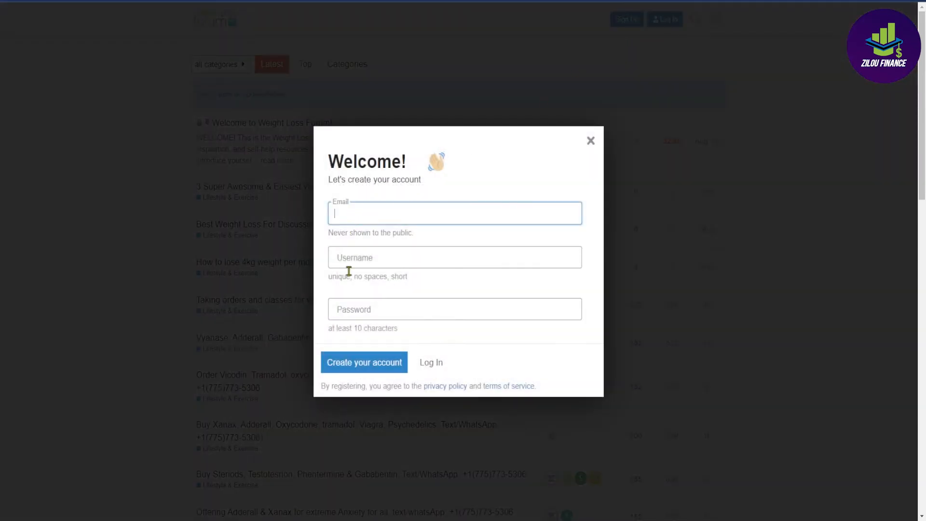
pyautogui.click(590, 141)
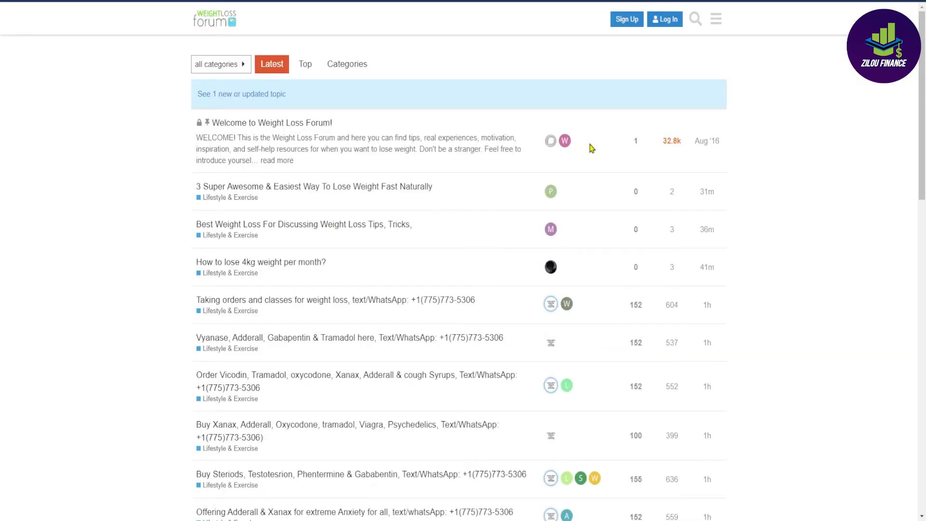
pyautogui.moveTo(669, 142)
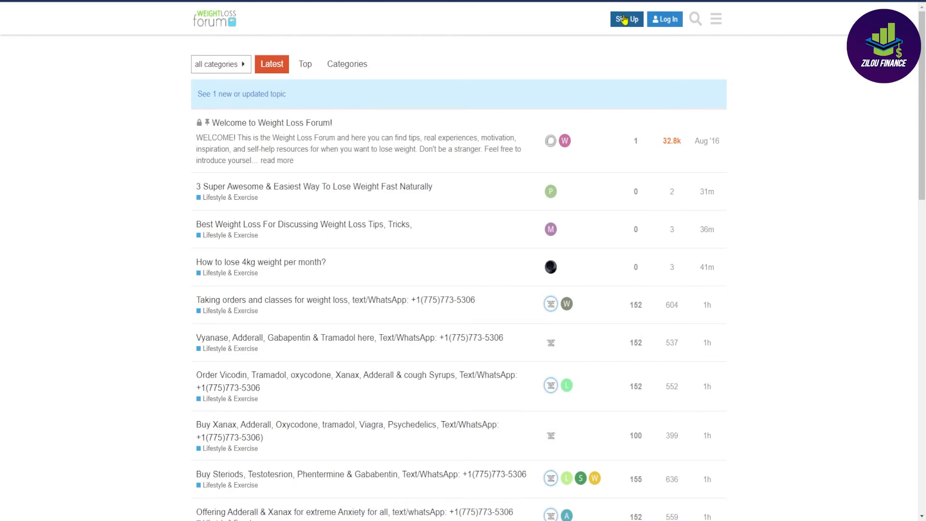
pyautogui.click(626, 19)
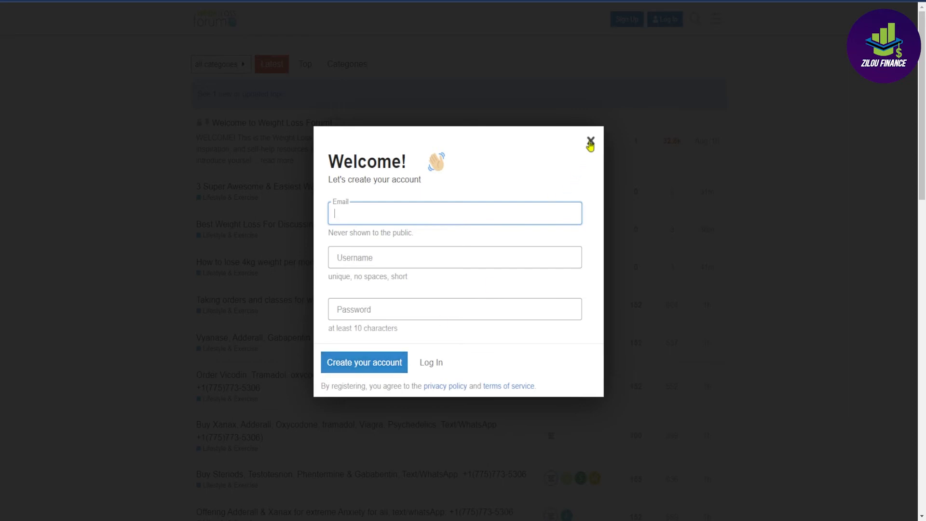
pyautogui.click(590, 143)
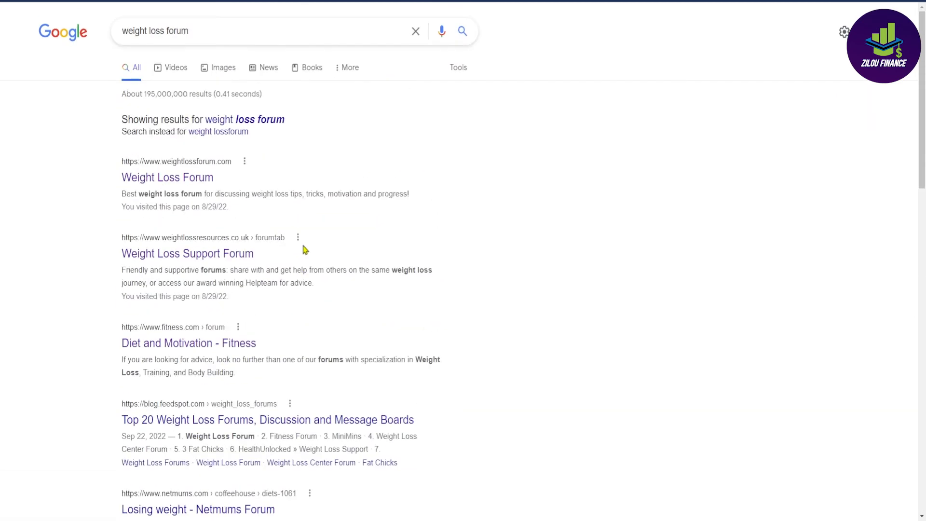
pyautogui.moveTo(290, 298)
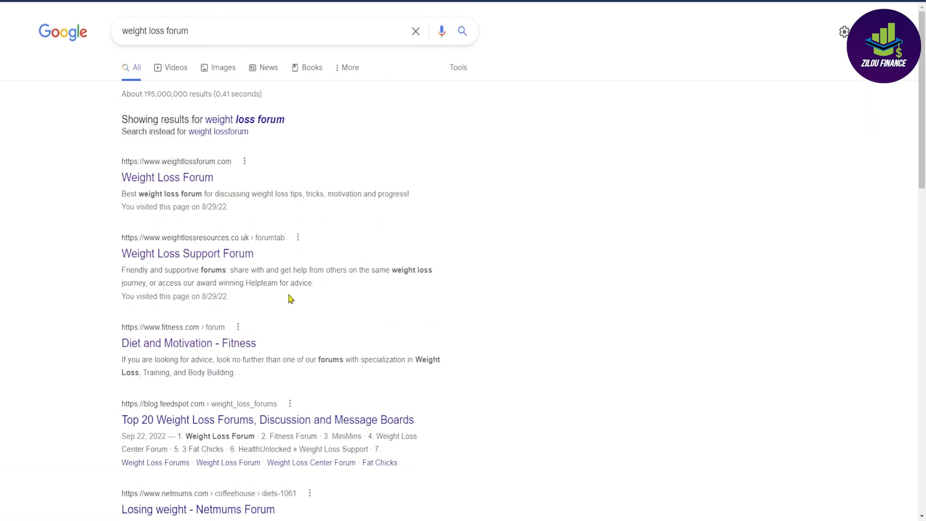
pyautogui.moveTo(302, 273)
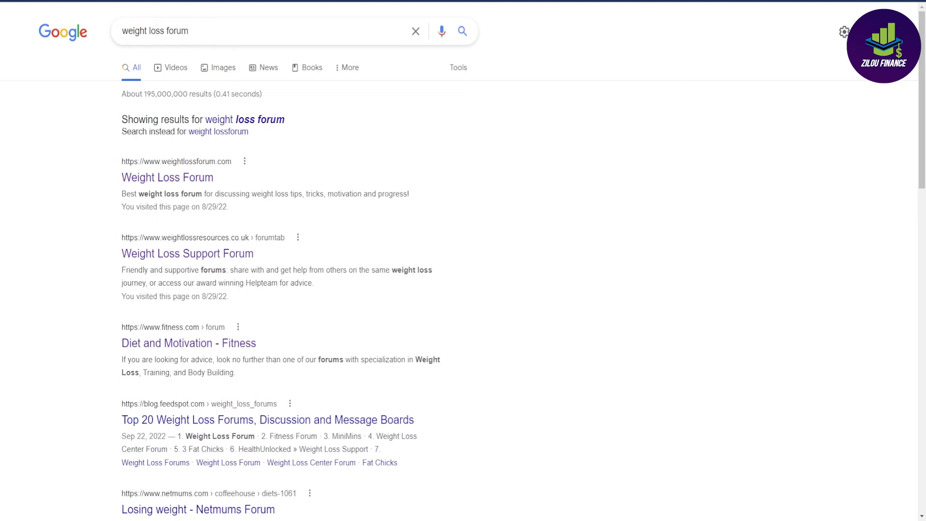
pyautogui.moveTo(560, 446)
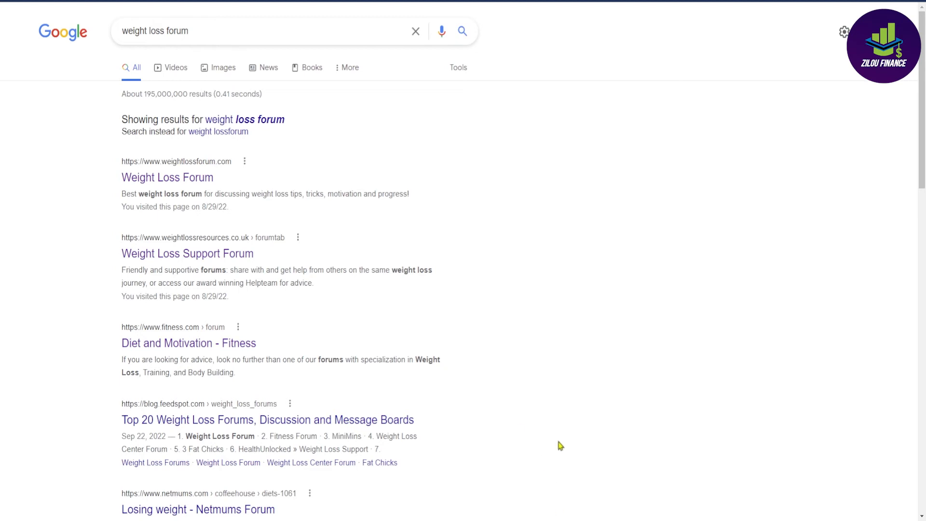
# Scroll down the 'weight loss forum' Google results page again
pyautogui.scroll(-3)
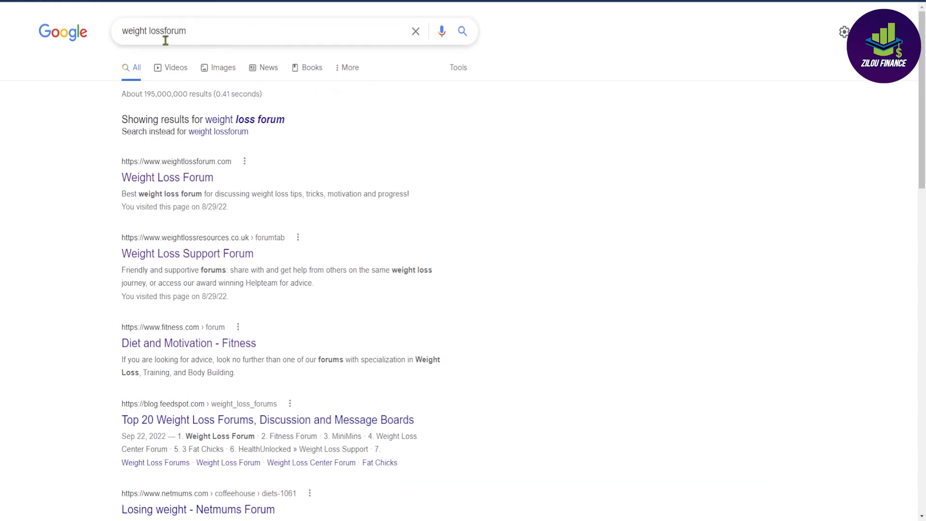
# Run the 'weight loss forum' advanced search restricted to Greenland, listing .gl sites
pyautogui.click(260, 31)
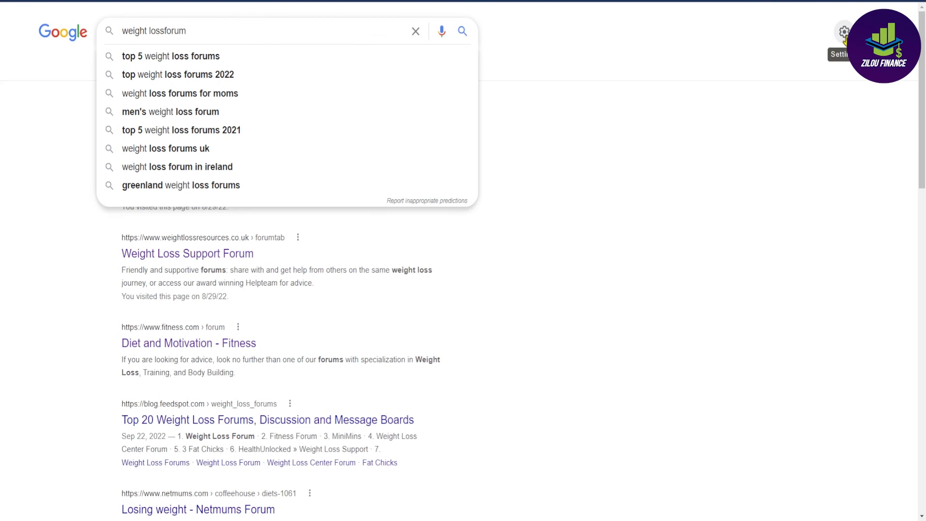
pyautogui.click(844, 31)
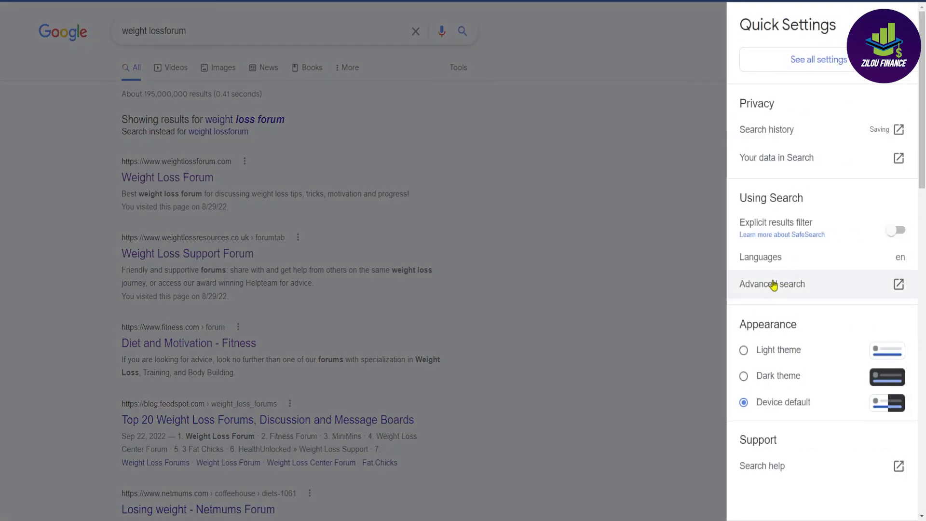
pyautogui.click(771, 284)
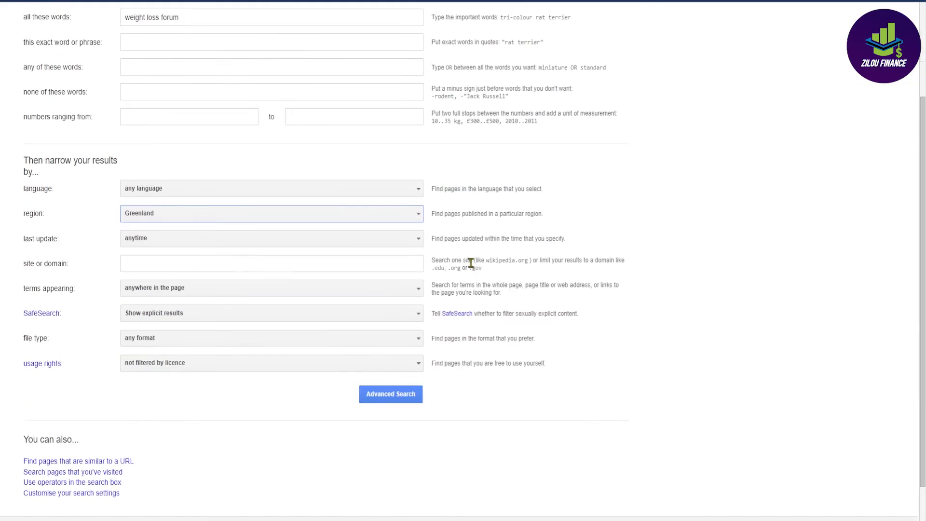
pyautogui.scroll(-3)
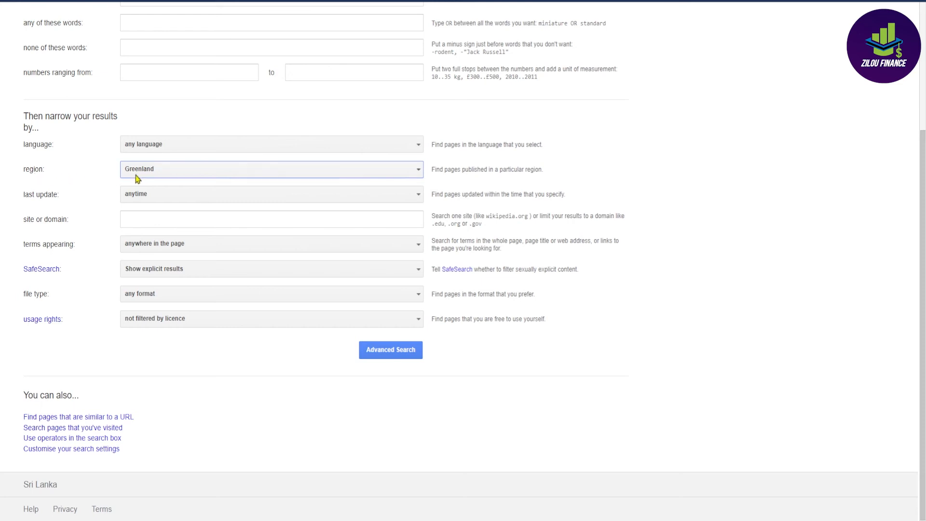
pyautogui.moveTo(156, 248)
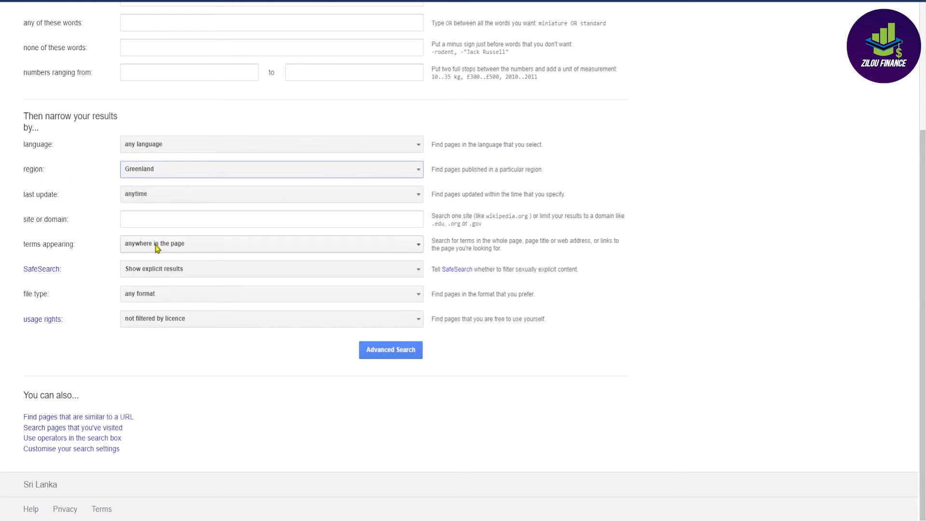
pyautogui.click(390, 349)
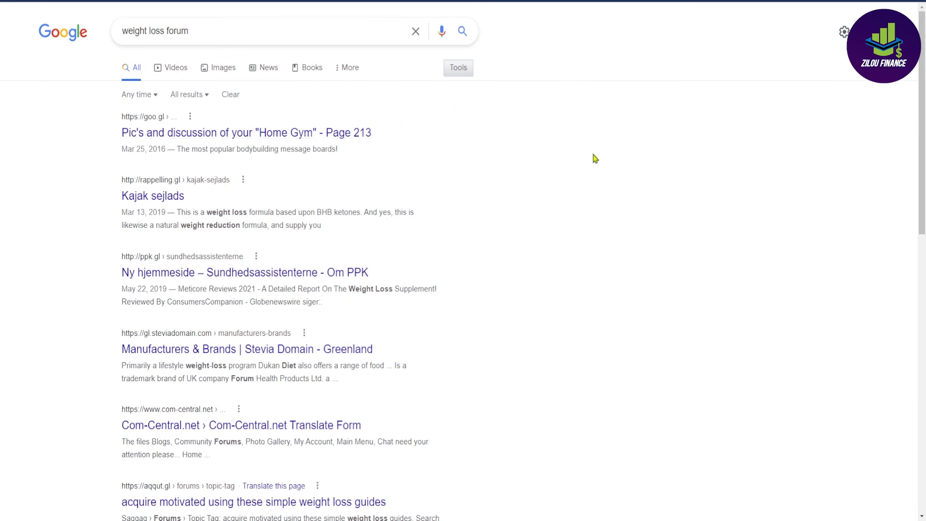
pyautogui.moveTo(366, 164)
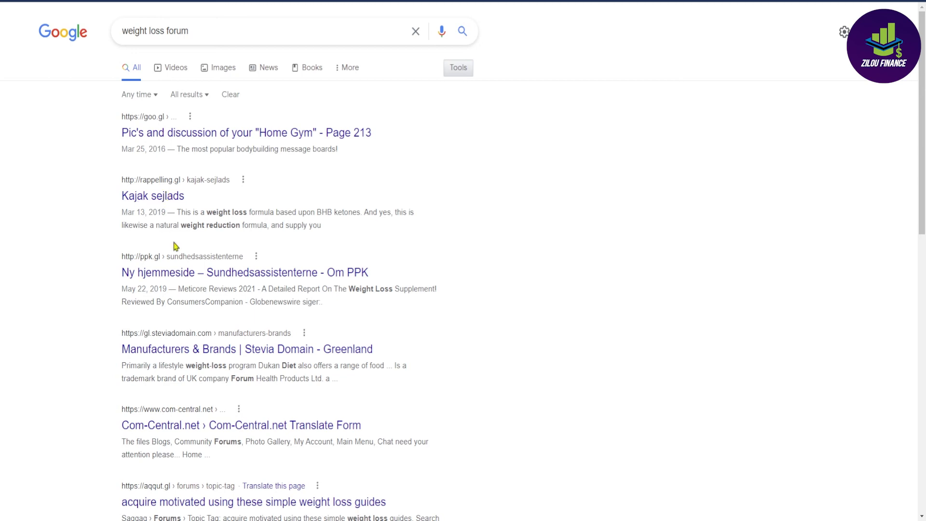
pyautogui.moveTo(298, 285)
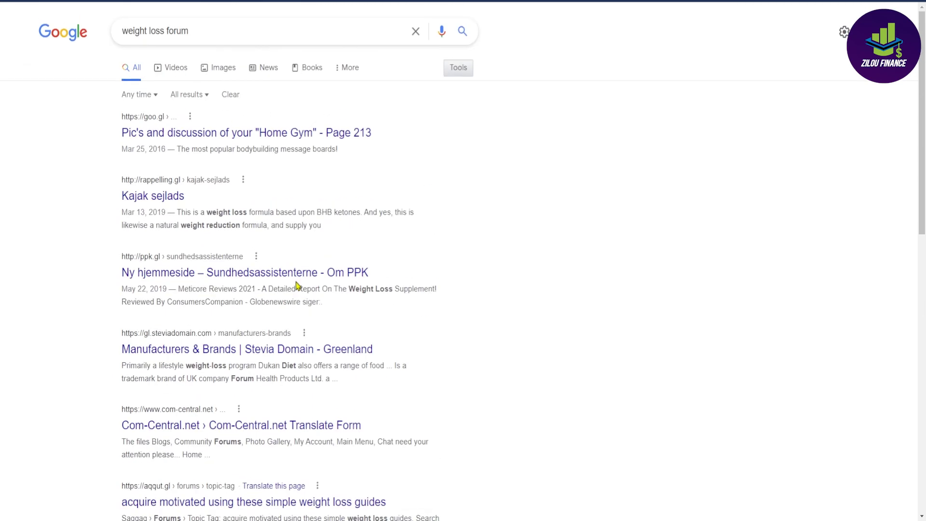
pyautogui.moveTo(267, 411)
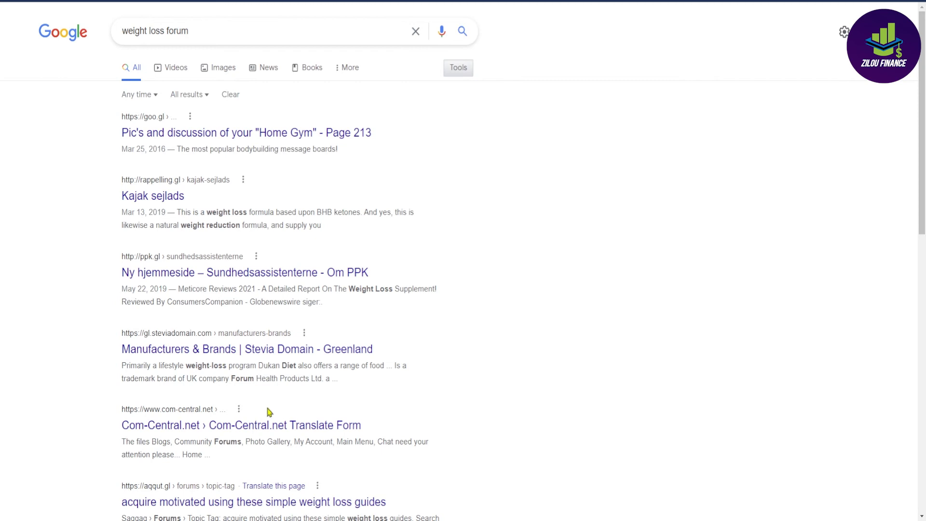
pyautogui.moveTo(294, 317)
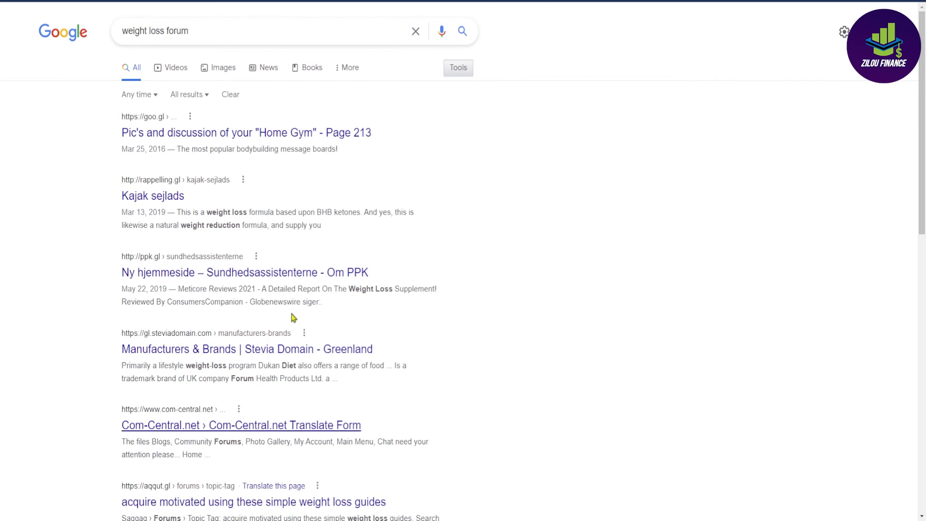
pyautogui.moveTo(473, 189)
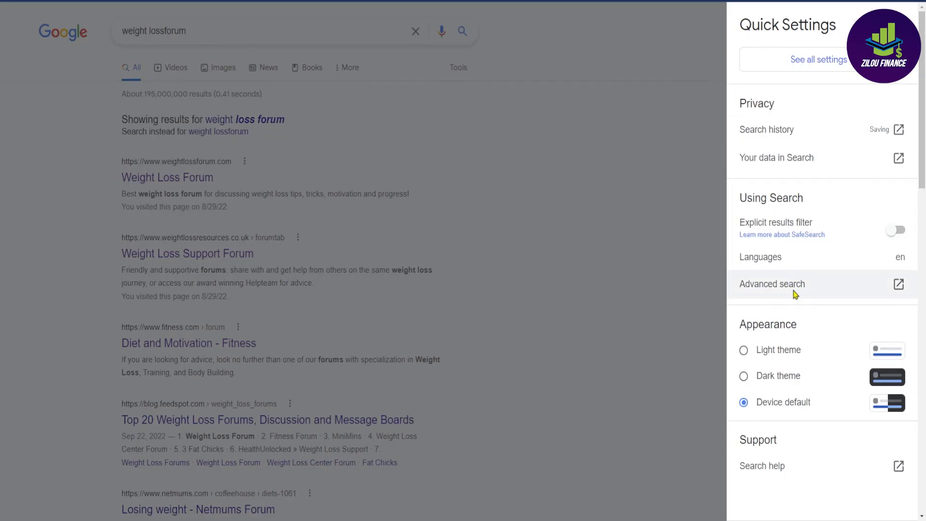
# Pick a different region in Advanced Search and browse forums like City-Data and FatSecret
pyautogui.click(772, 284)
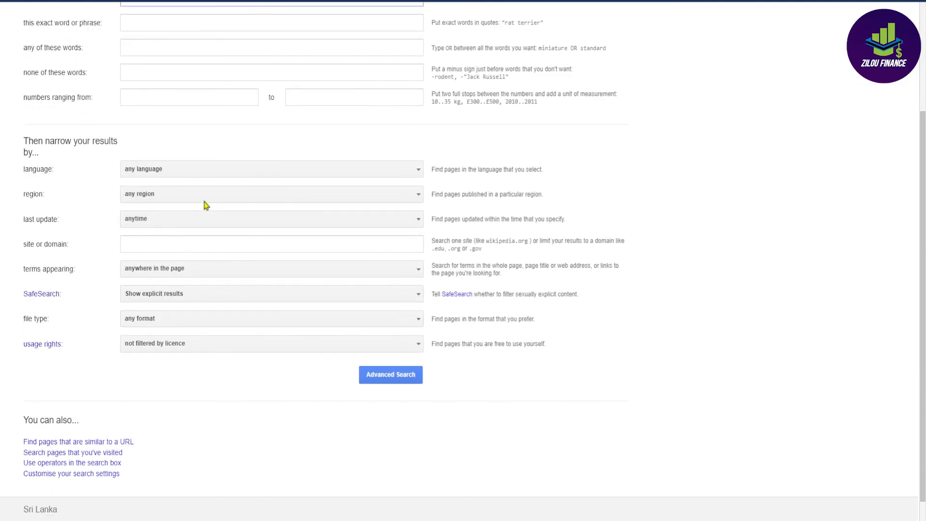
pyautogui.click(271, 193)
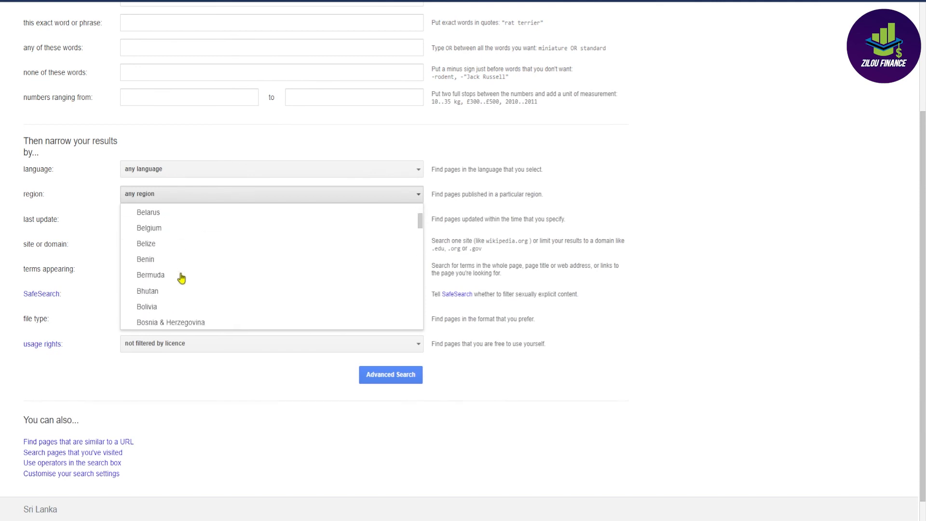
pyautogui.scroll(-3)
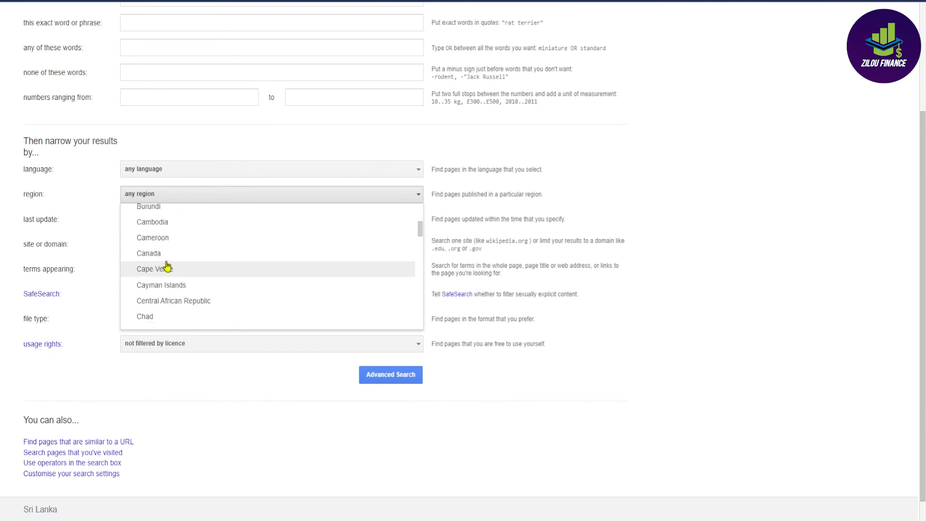
pyautogui.scroll(-3)
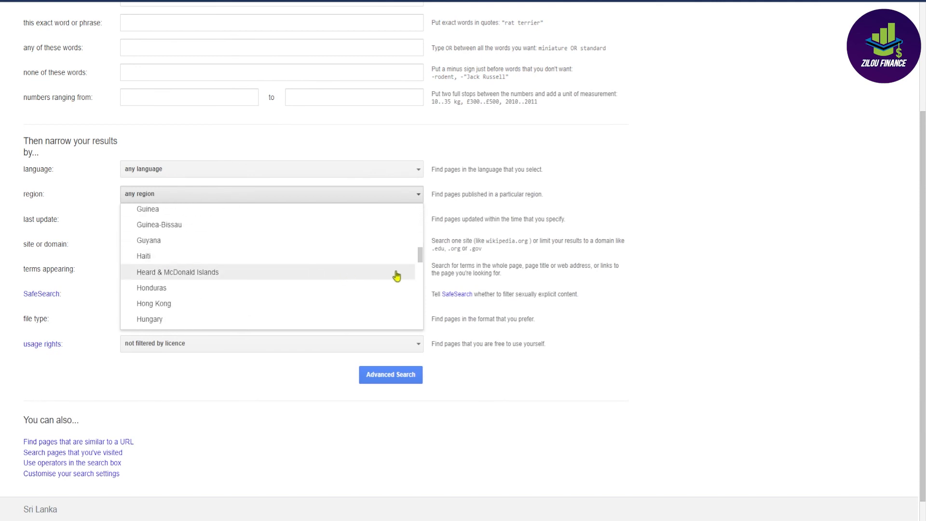
pyautogui.scroll(-3)
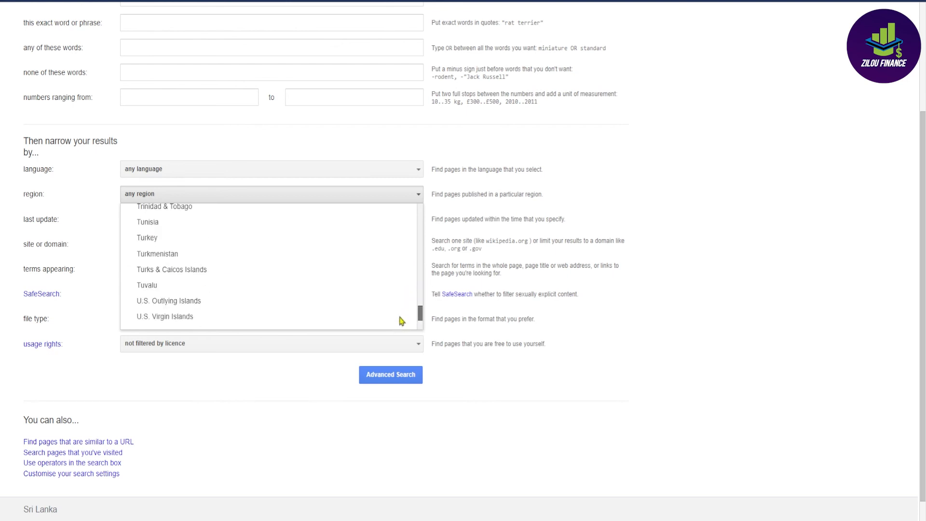
pyautogui.click(143, 193)
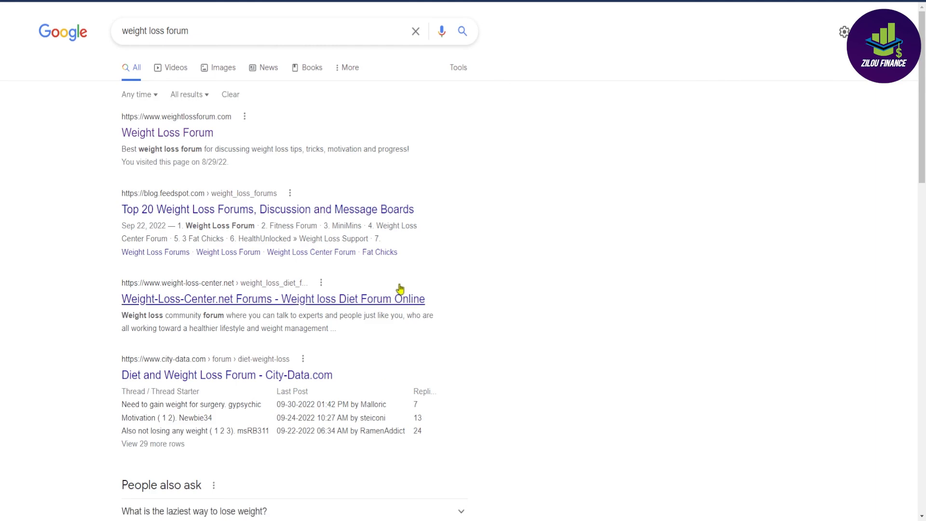
pyautogui.scroll(-3)
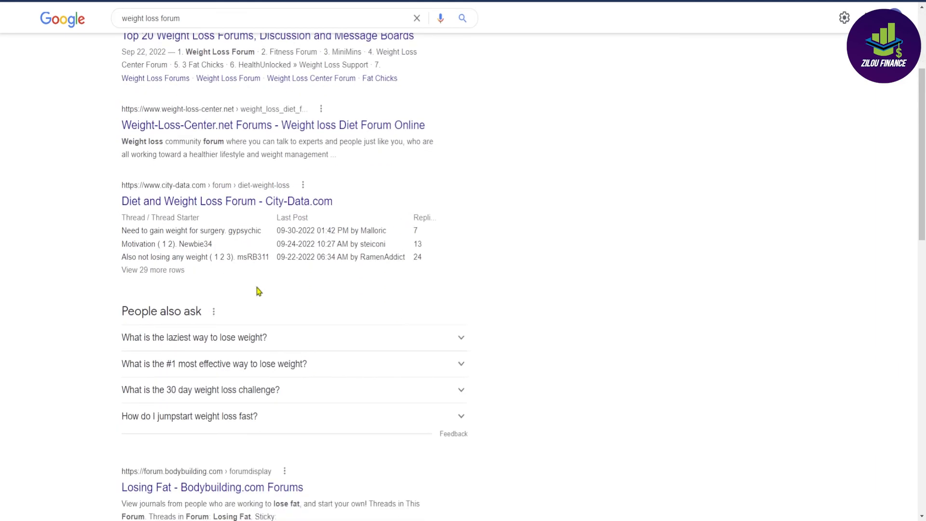
pyautogui.scroll(-3)
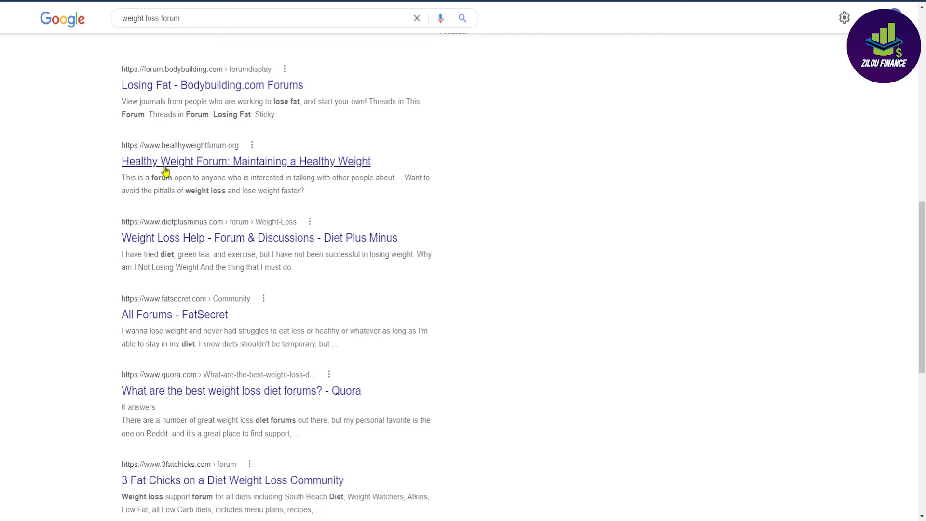
pyautogui.moveTo(224, 248)
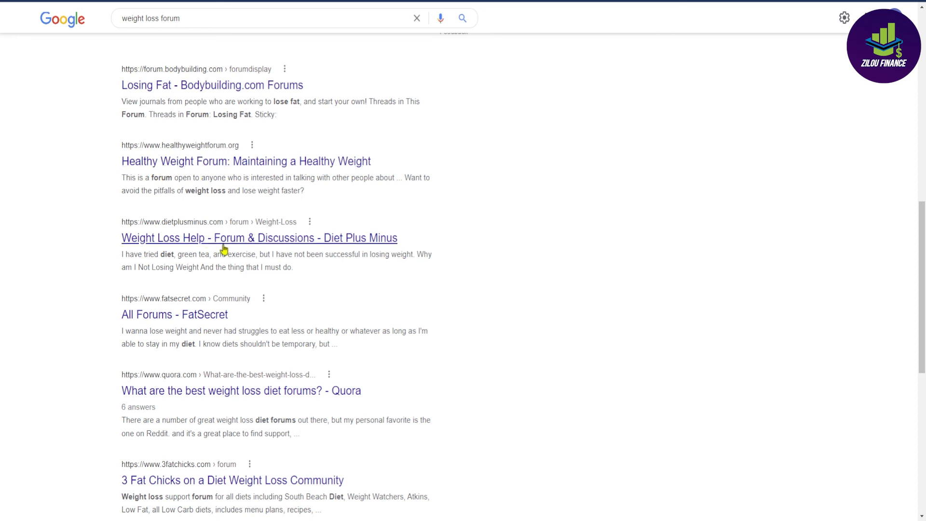